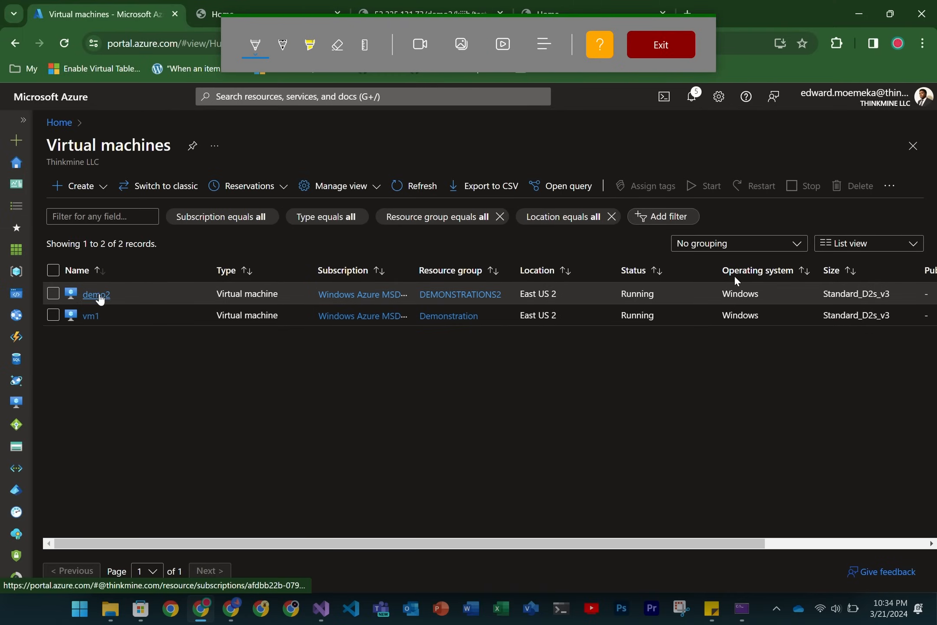
- Reach the demo2186 network interface from the demo2 VM's network settings
left_click(95, 294)
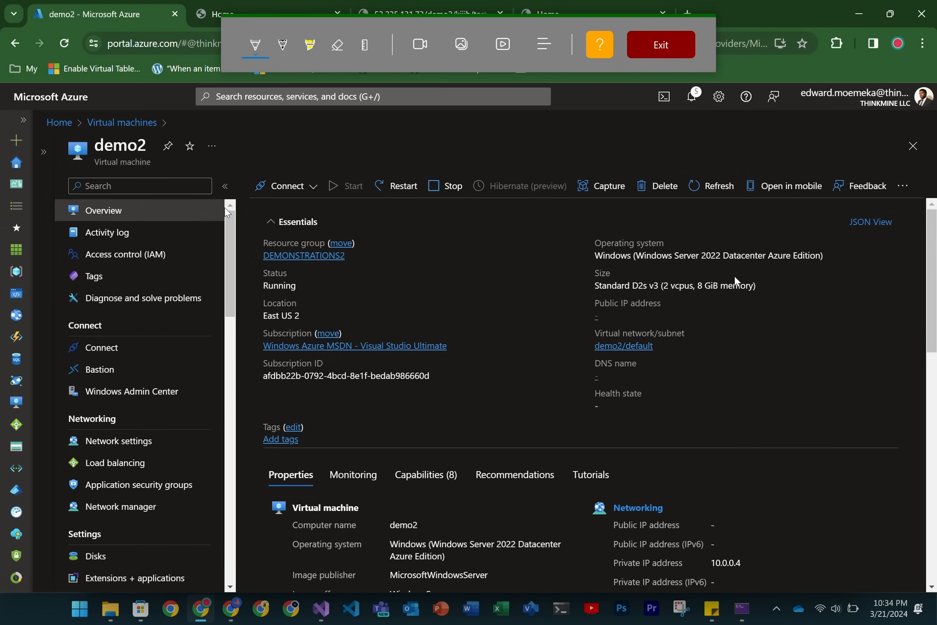
left_click(118, 441)
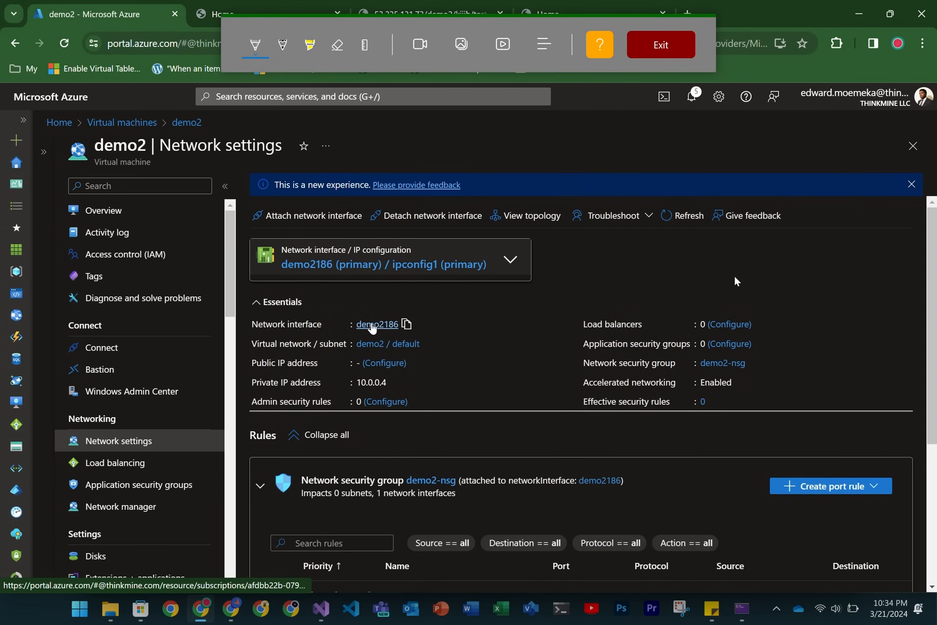
left_click(376, 324)
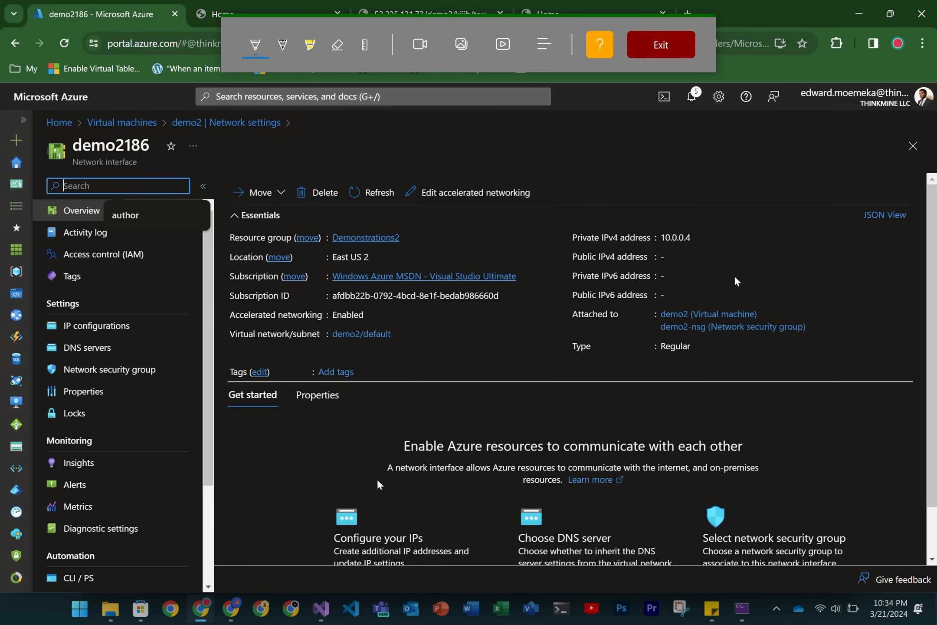
- Associate the public IP demo2-ip with the interface's ipconfig1 configuration
left_click(96, 326)
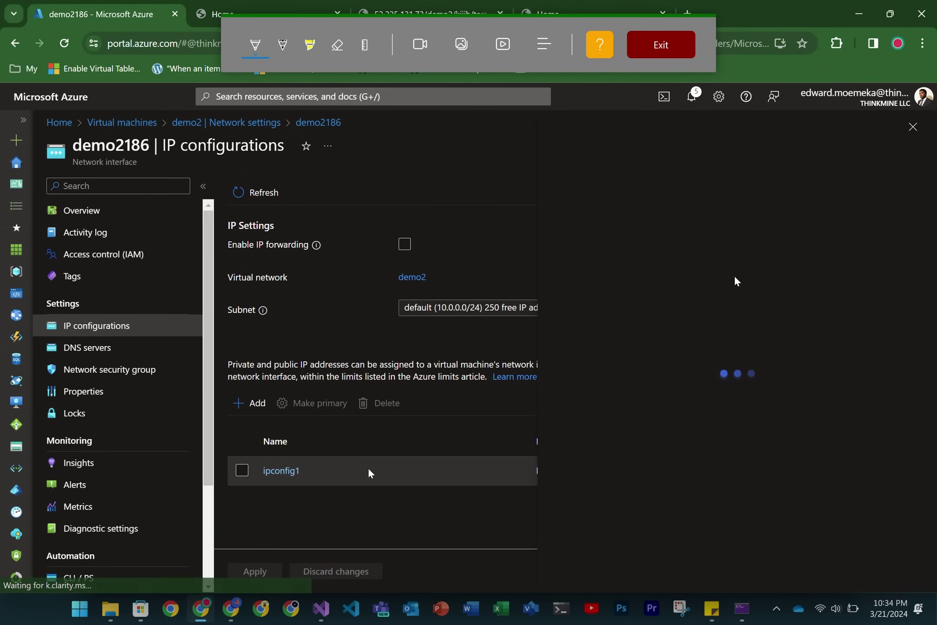
left_click(282, 470)
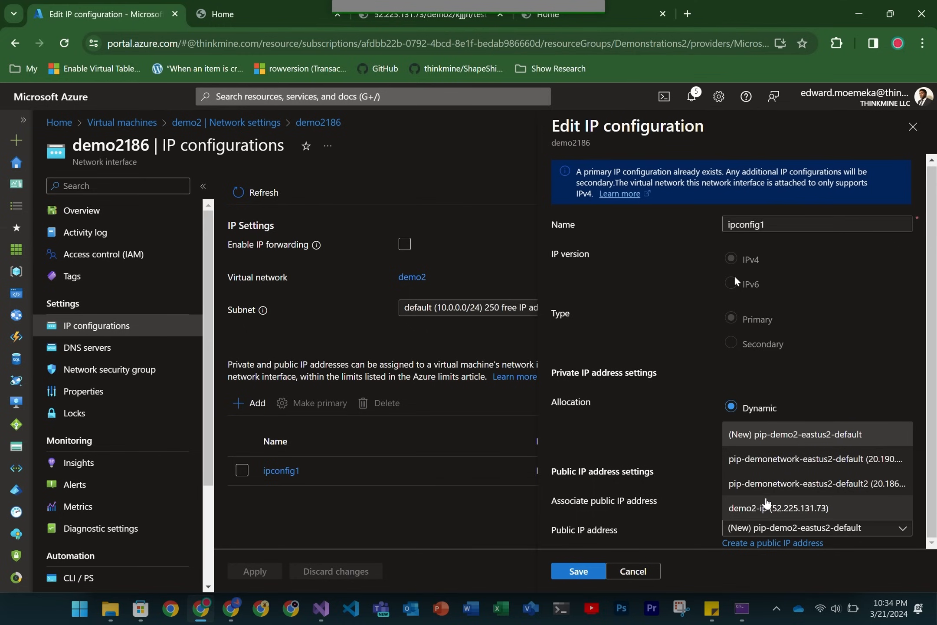
left_click(779, 508)
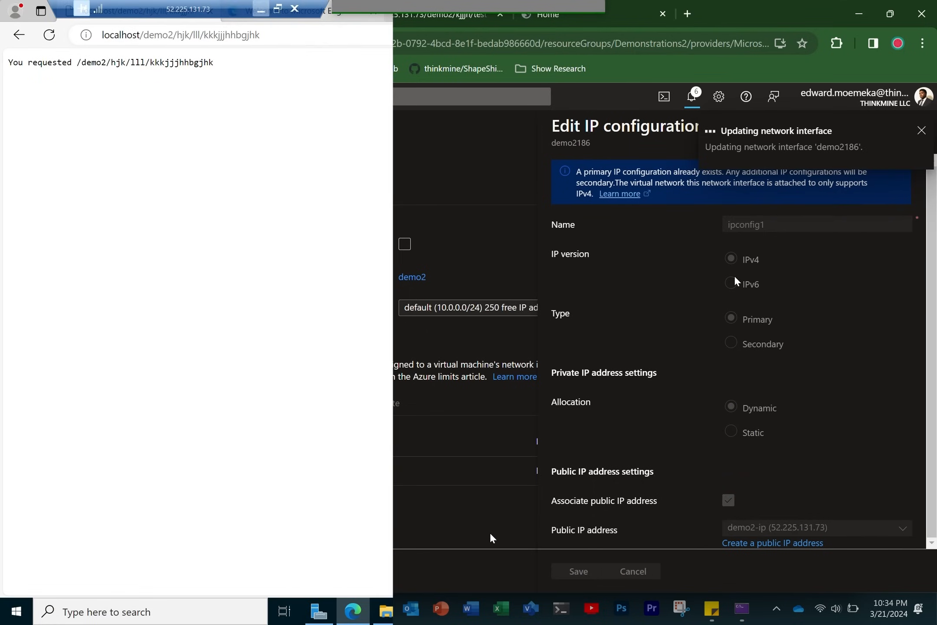
- Load demo2client.azurewebsites.net in the VM's browser, then return to App Services in the portal
left_click(184, 35)
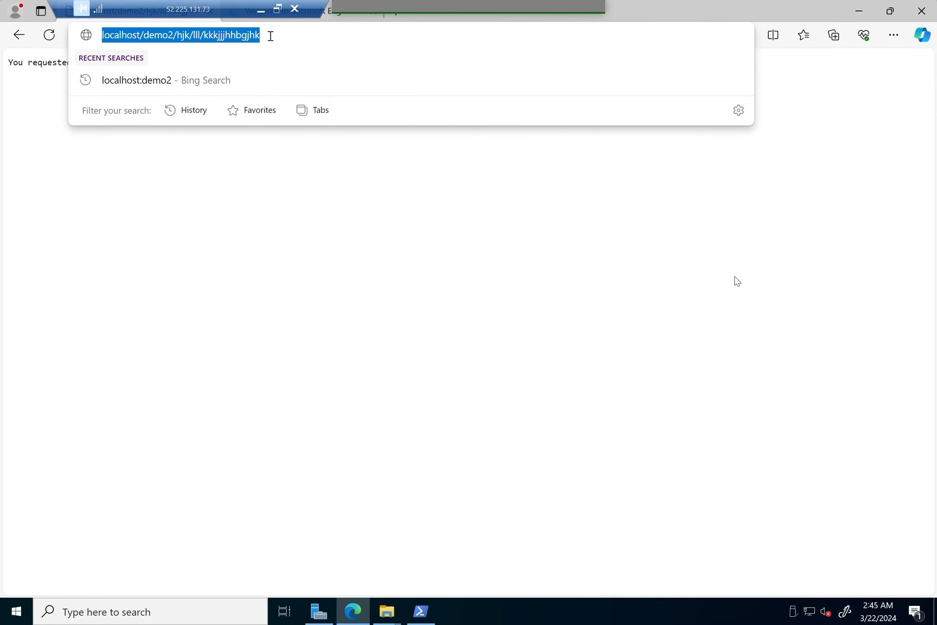
key("Enter")
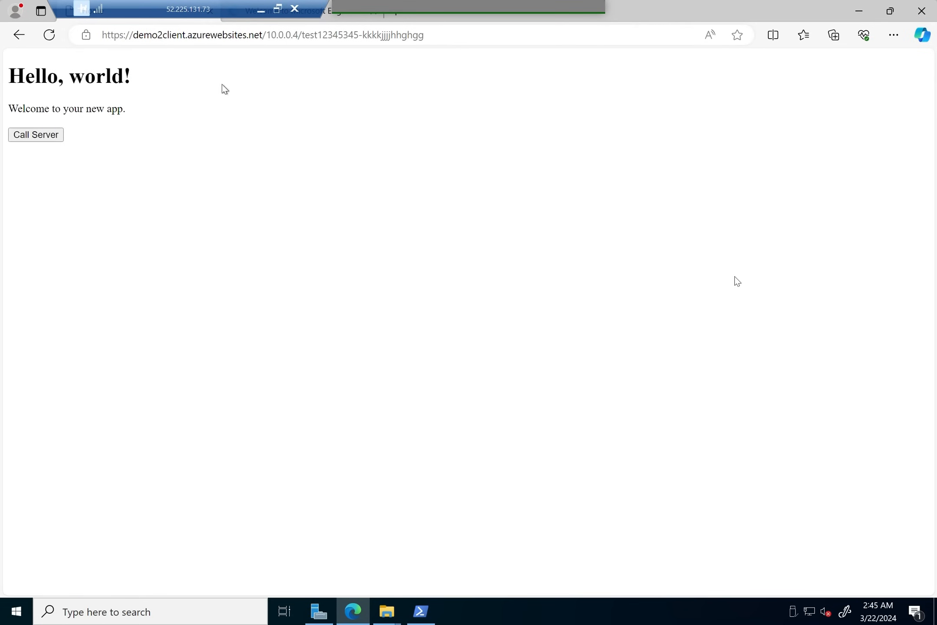
left_click(35, 134)
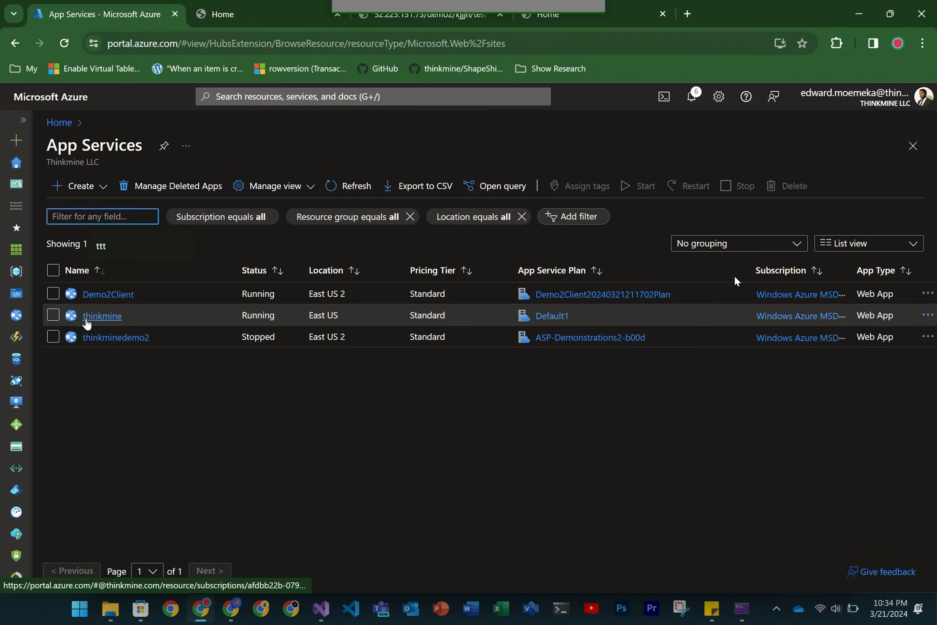
- Reach Demo2Client's public network access restrictions from its Networking page
left_click(108, 295)
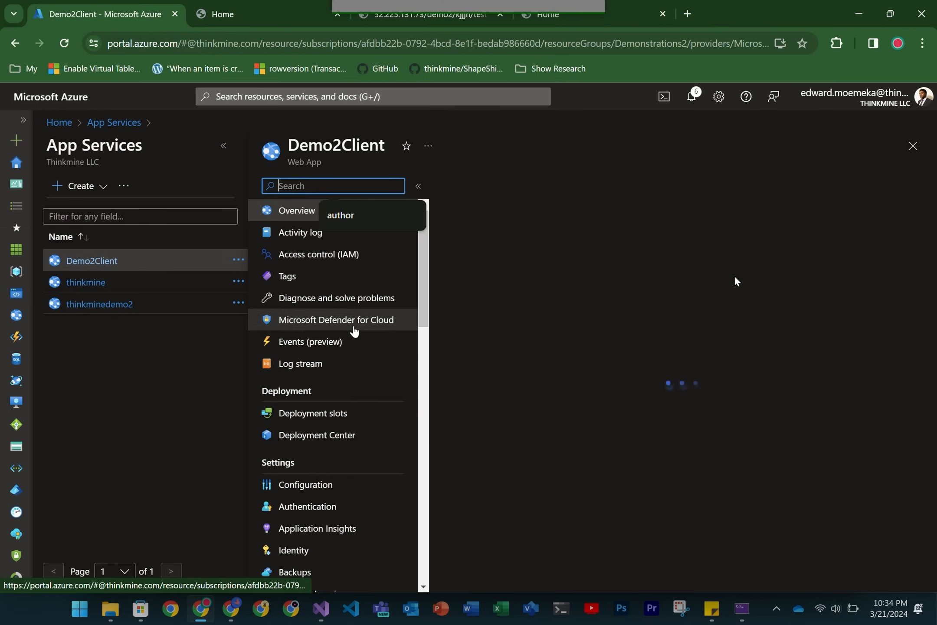
left_click(297, 210)
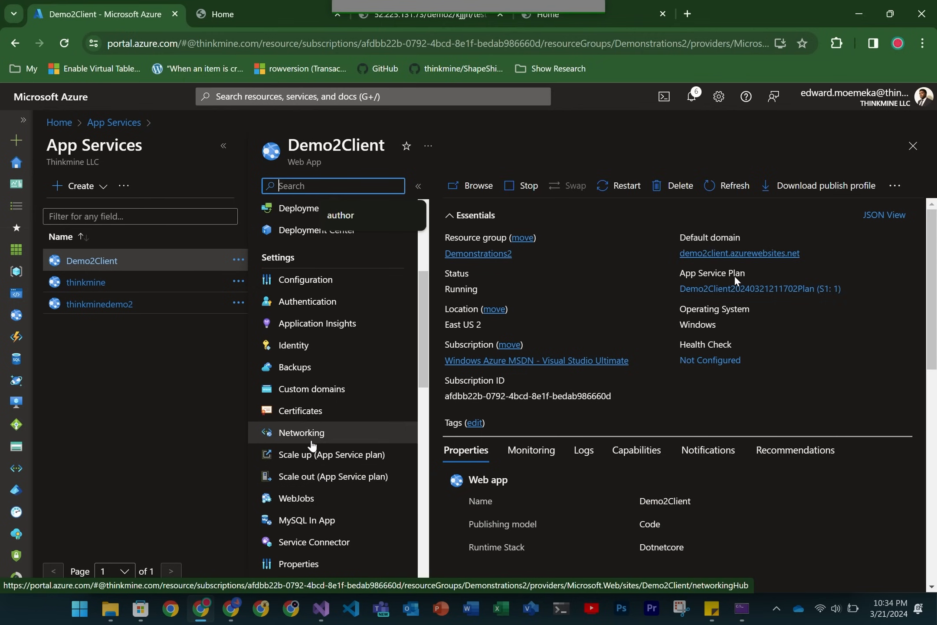
left_click(301, 433)
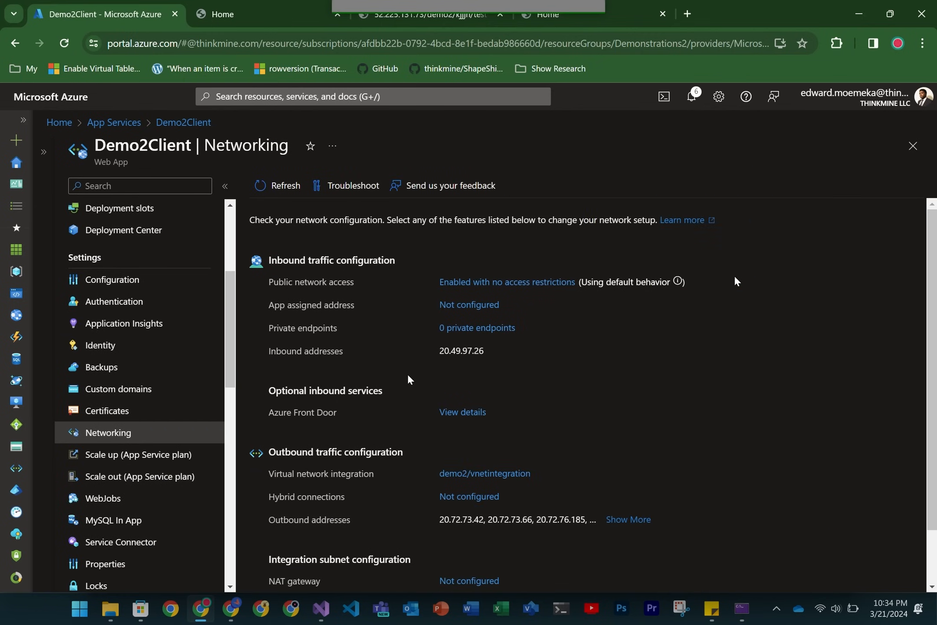
mouse_move(492, 286)
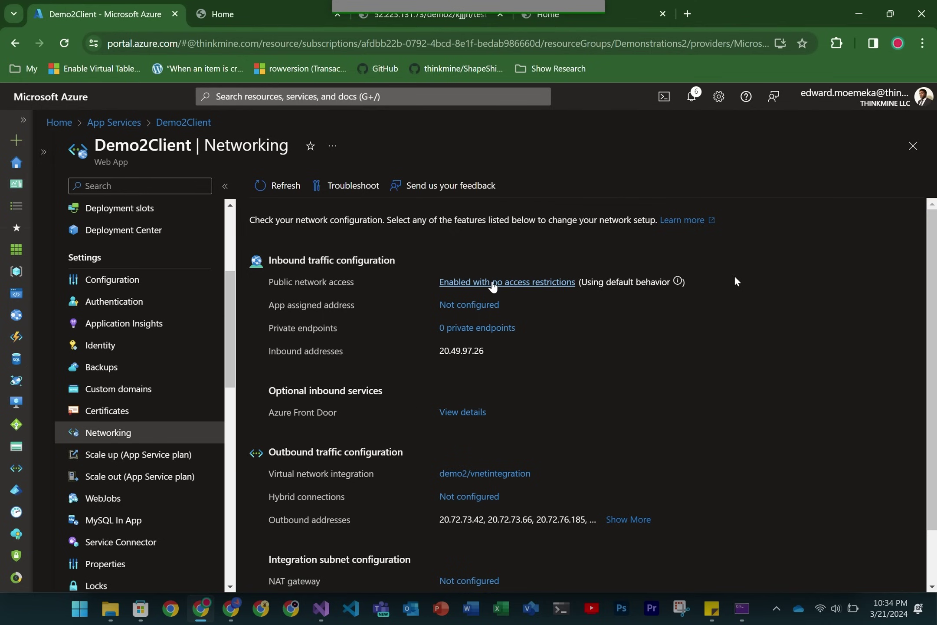
left_click(507, 282)
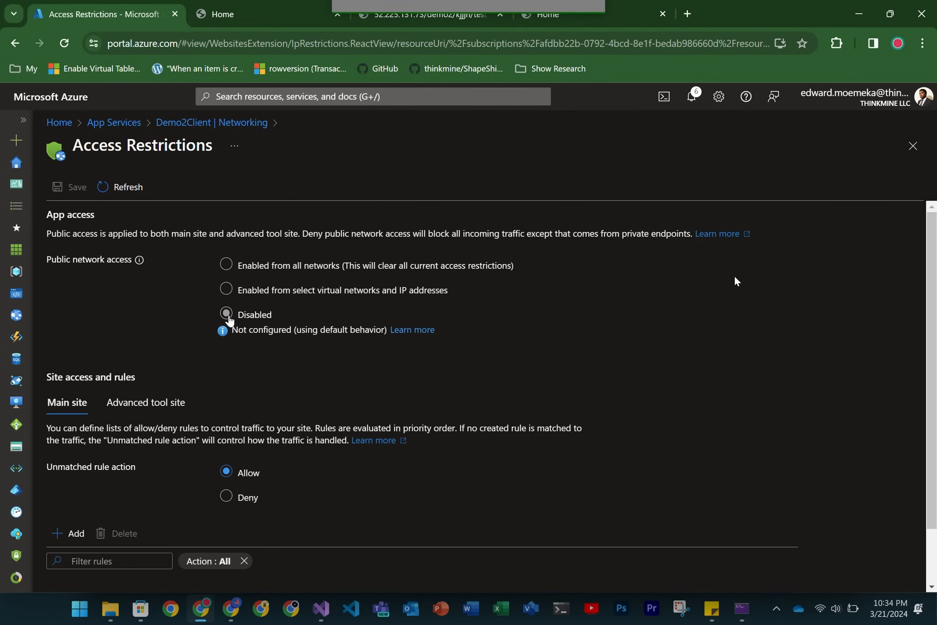
- Set public network access to Disabled, save, and confirm that public access will be denied
left_click(226, 314)
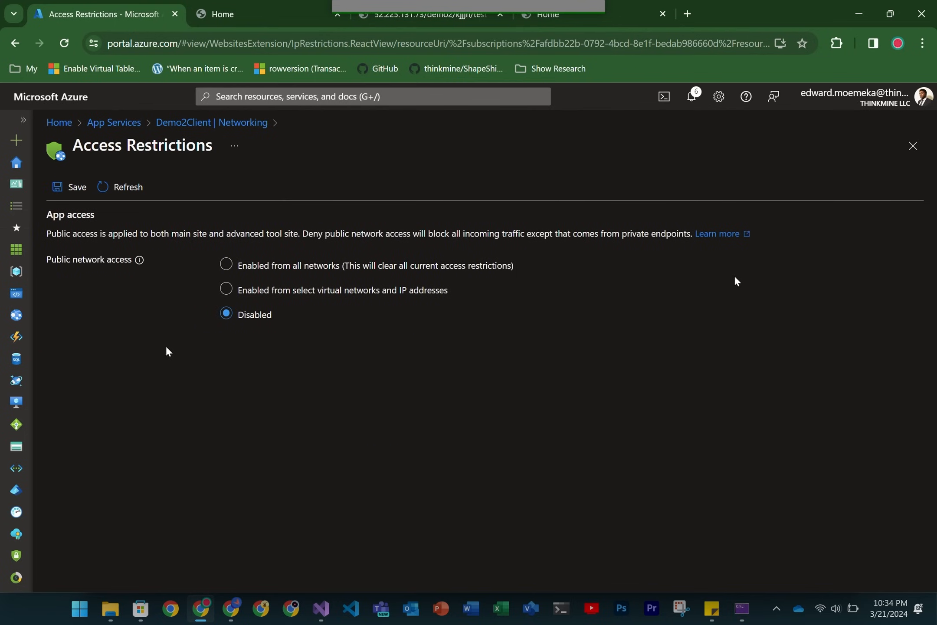
left_click(69, 187)
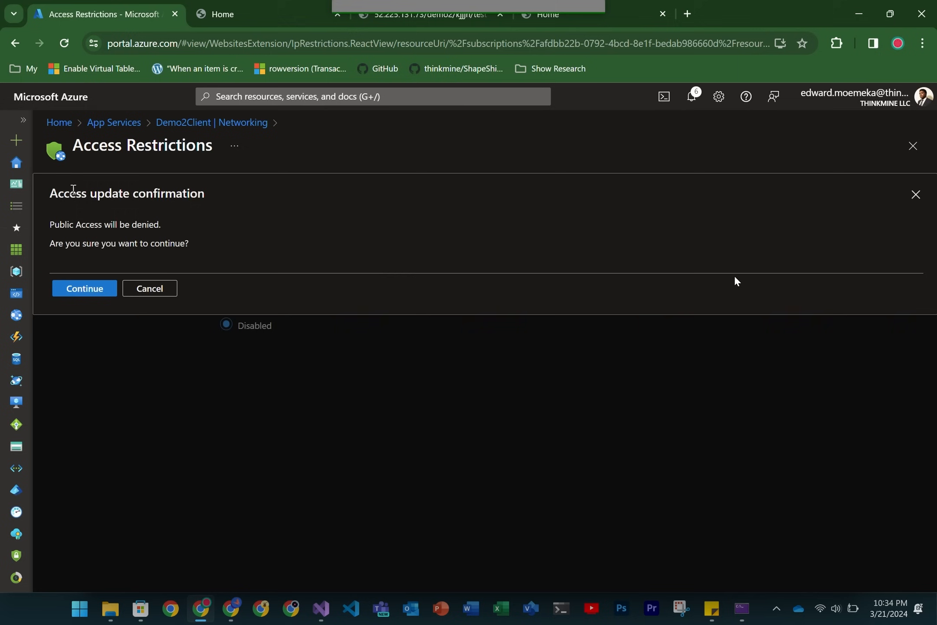
left_click(85, 289)
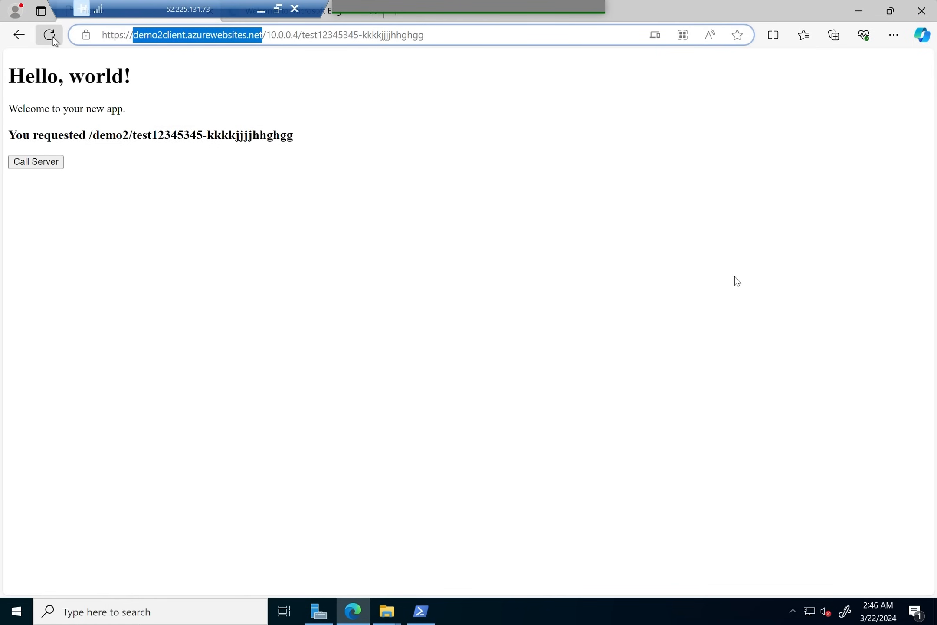
- Reload the Demo2Client page in the VM's Edge browser to recheck access
left_click(49, 34)
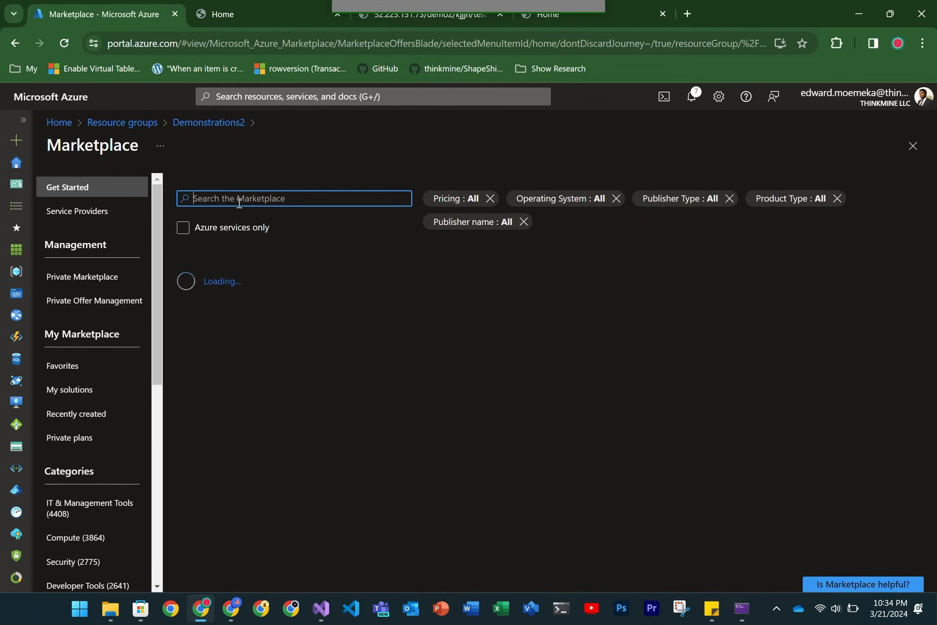
- Find Private Endpoint in the Marketplace and begin creating one named pe-demo2
type("private end")
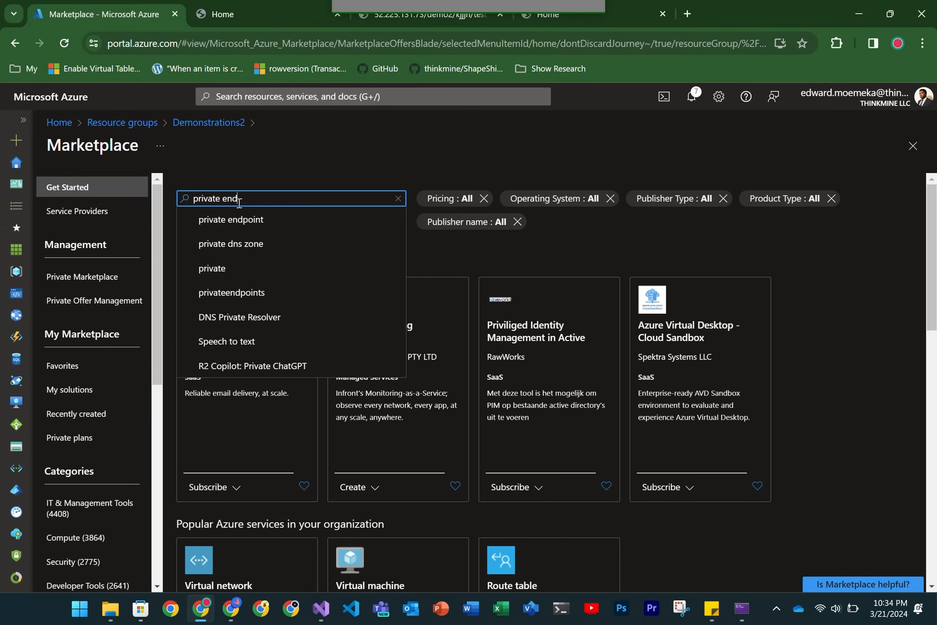
left_click(231, 220)
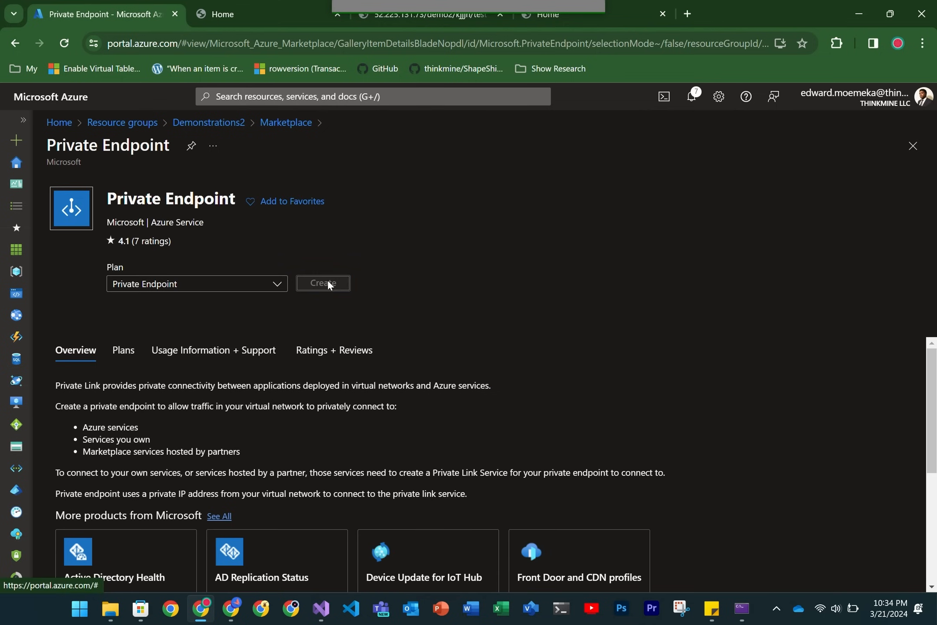
left_click(323, 283)
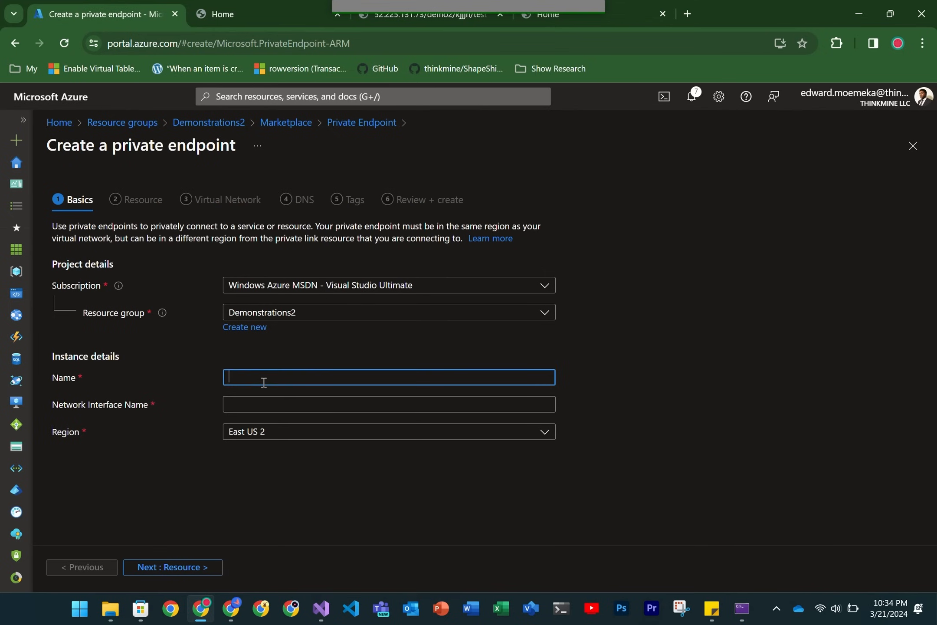
type("pe-demo2")
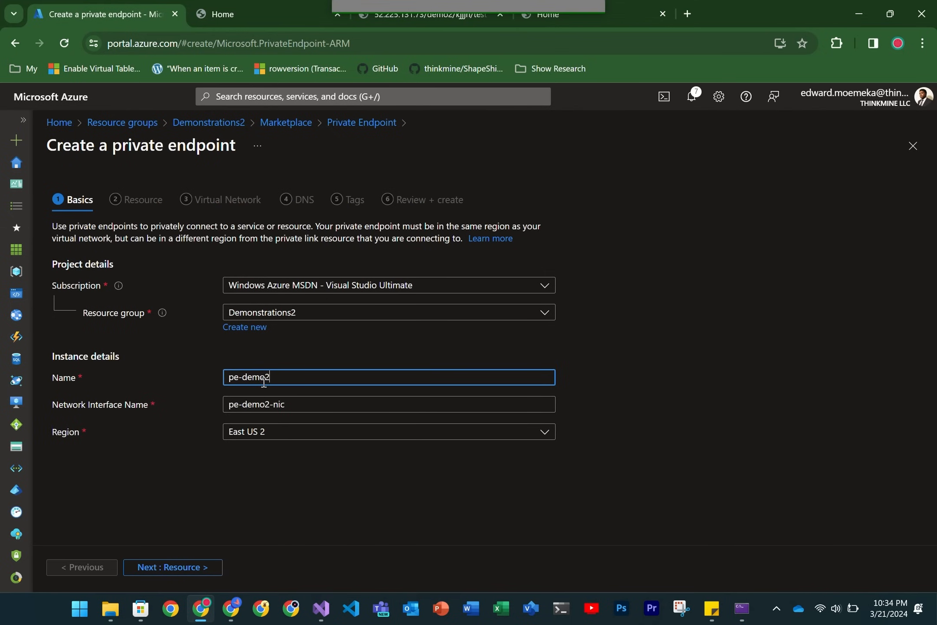
left_click(173, 568)
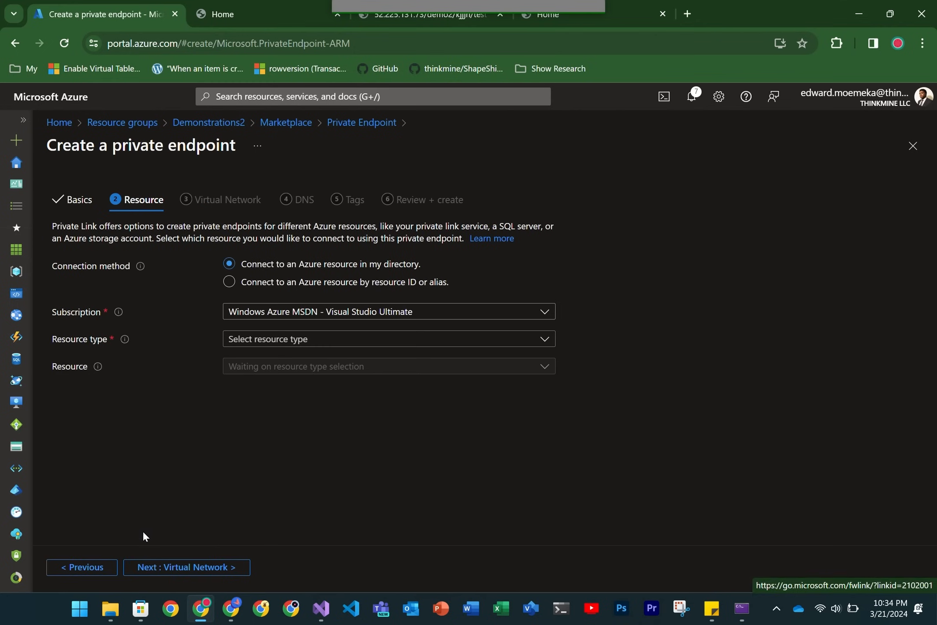
mouse_move(167, 518)
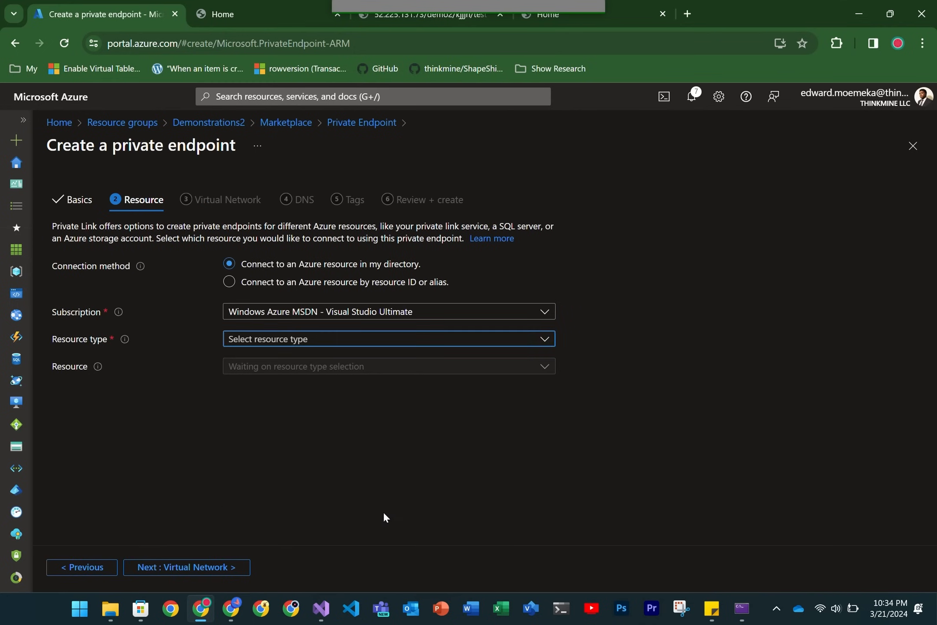
- Target Microsoft.Web/sites with Demo2Client as the resource and advance to the virtual network step
left_click(388, 340)
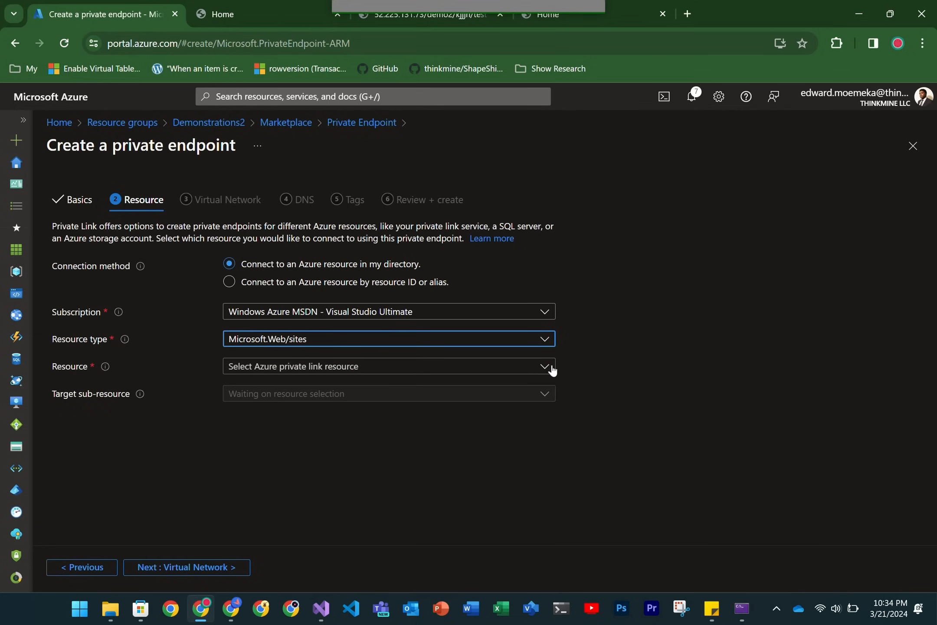
left_click(387, 366)
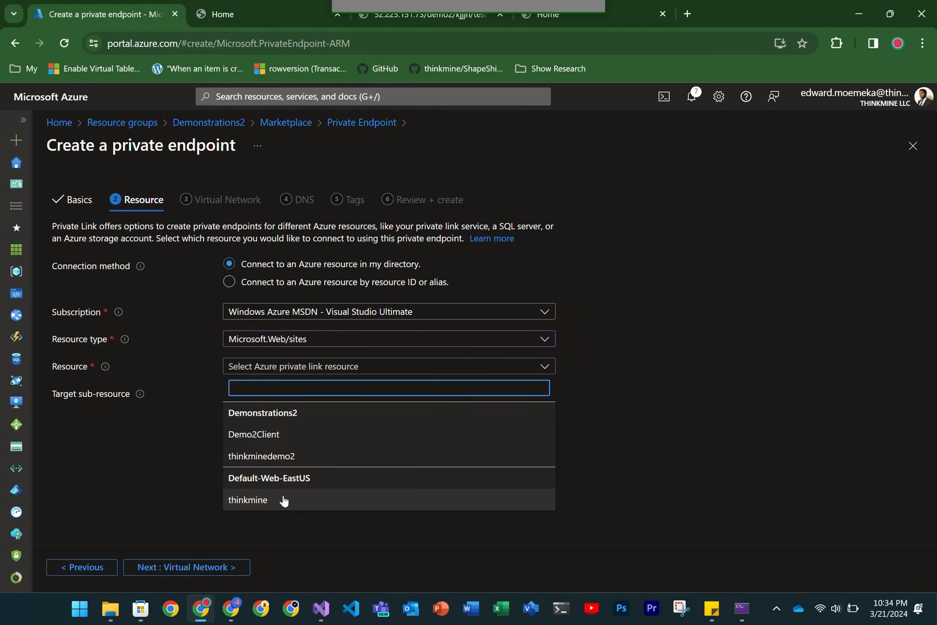
left_click(253, 434)
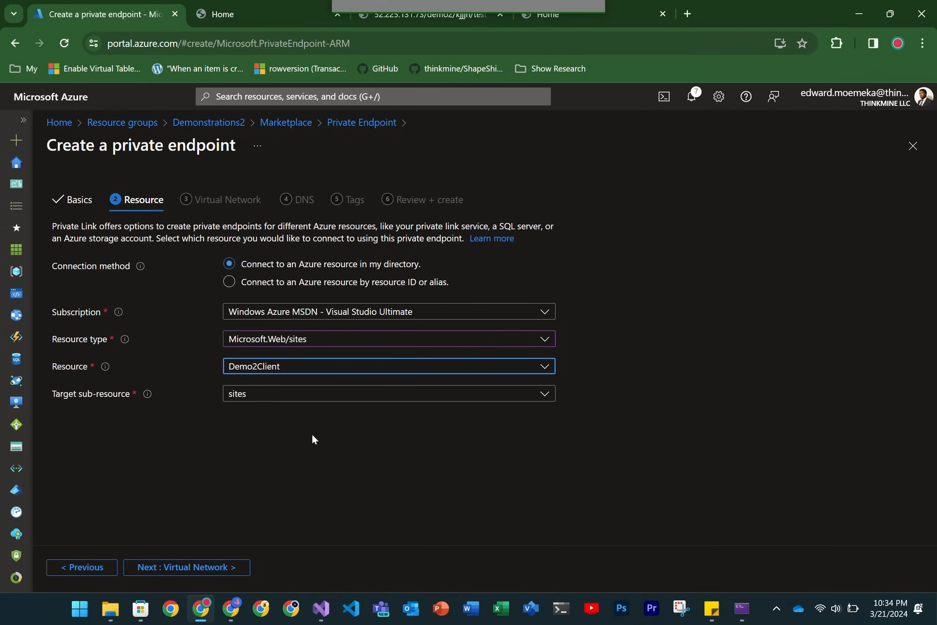
mouse_move(136, 574)
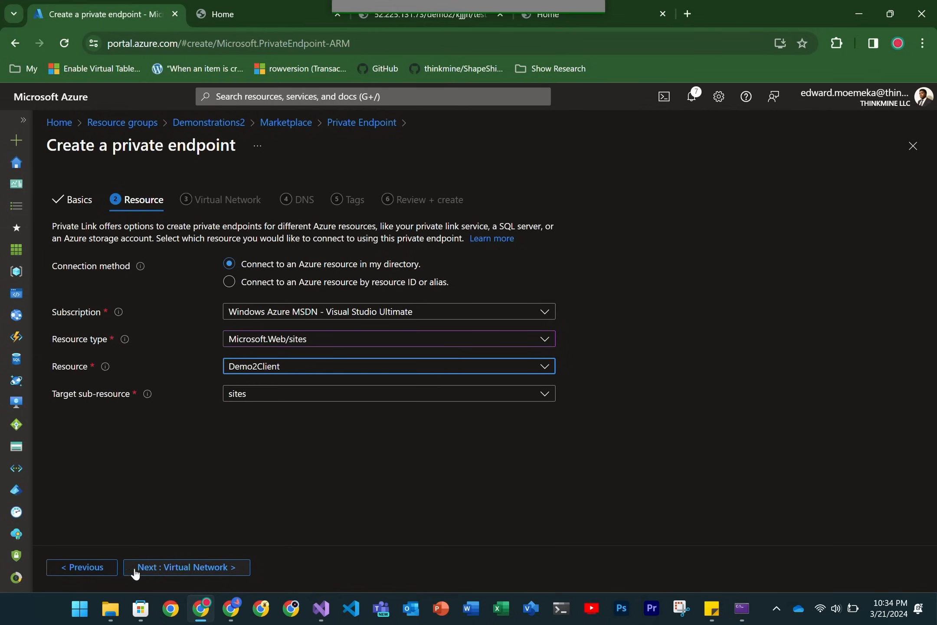
left_click(186, 568)
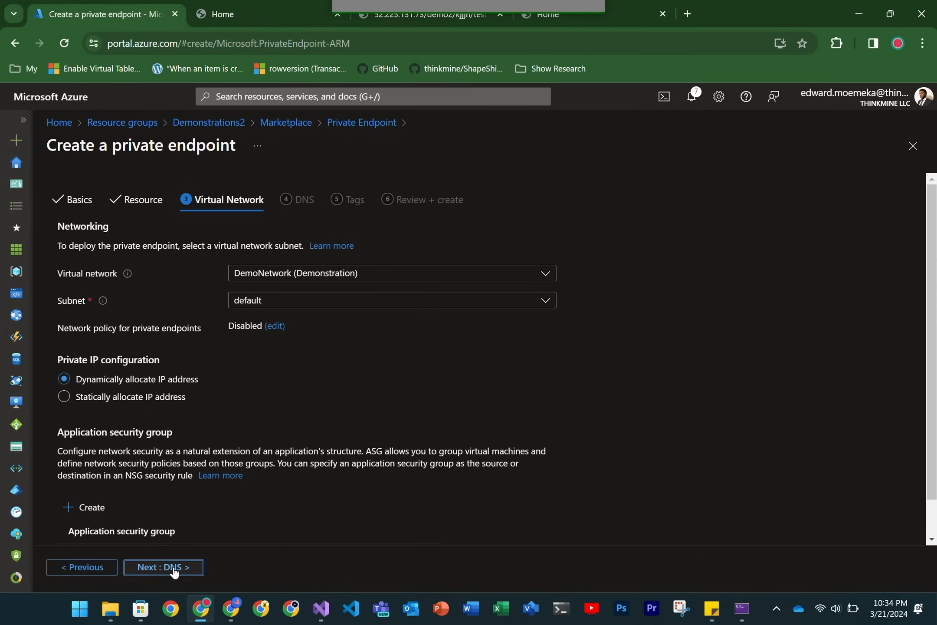
- Advance the private endpoint wizard past the virtual network step toward DNS
left_click(163, 567)
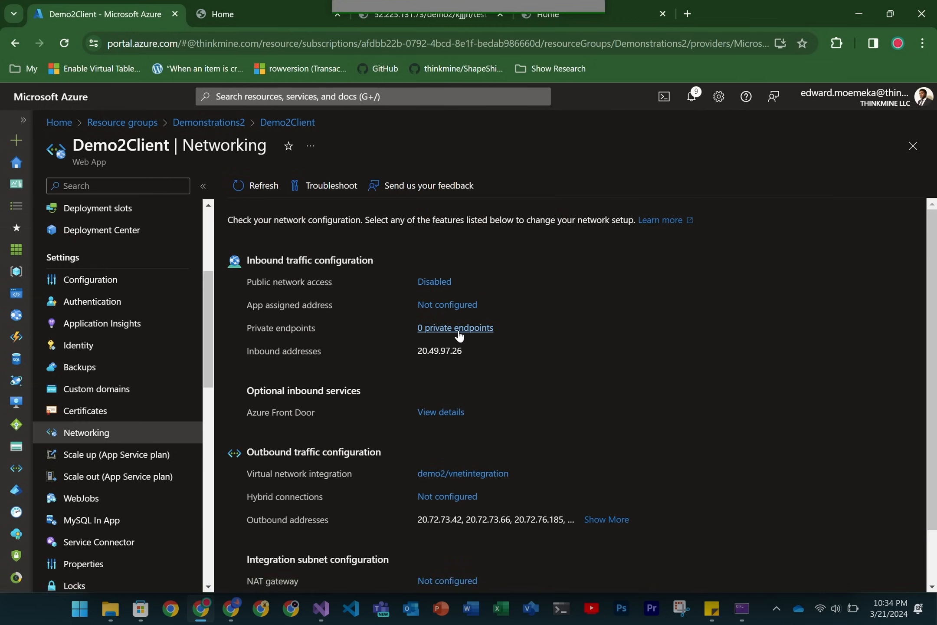
- View Demo2Client's private endpoint connections showing pe-demo2 Approved, then return to Networking
left_click(455, 328)
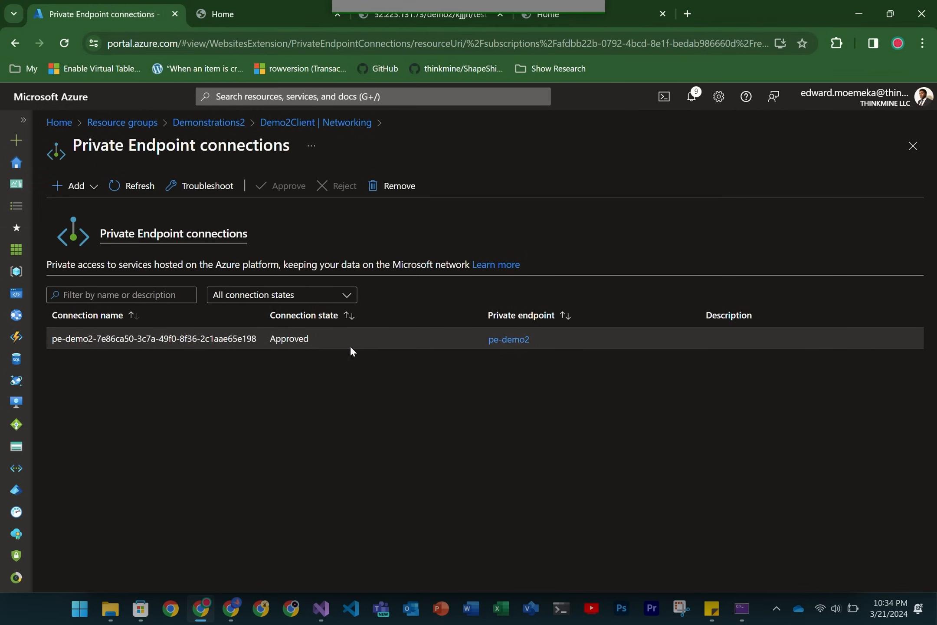
left_click(133, 186)
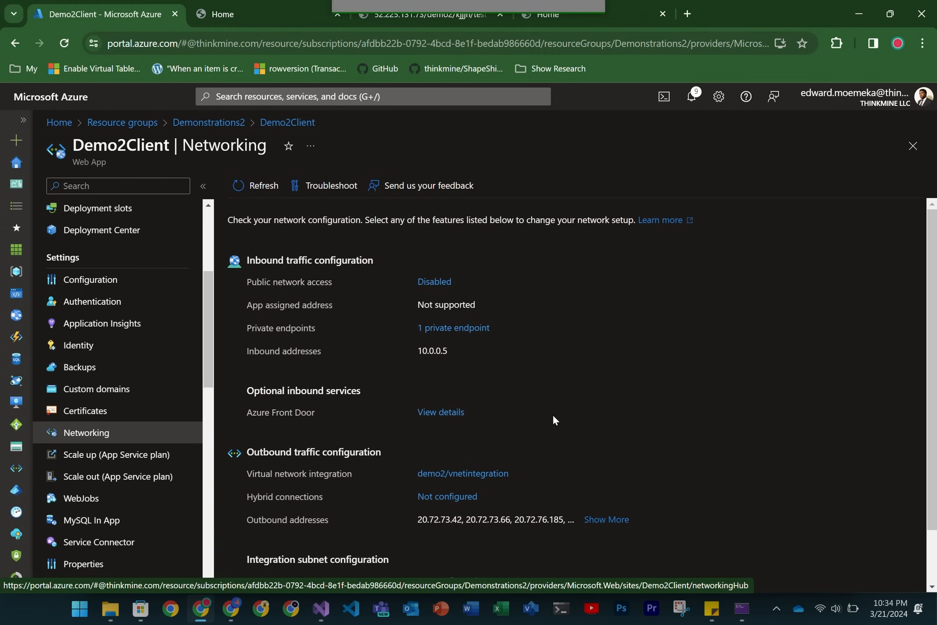
mouse_move(549, 418)
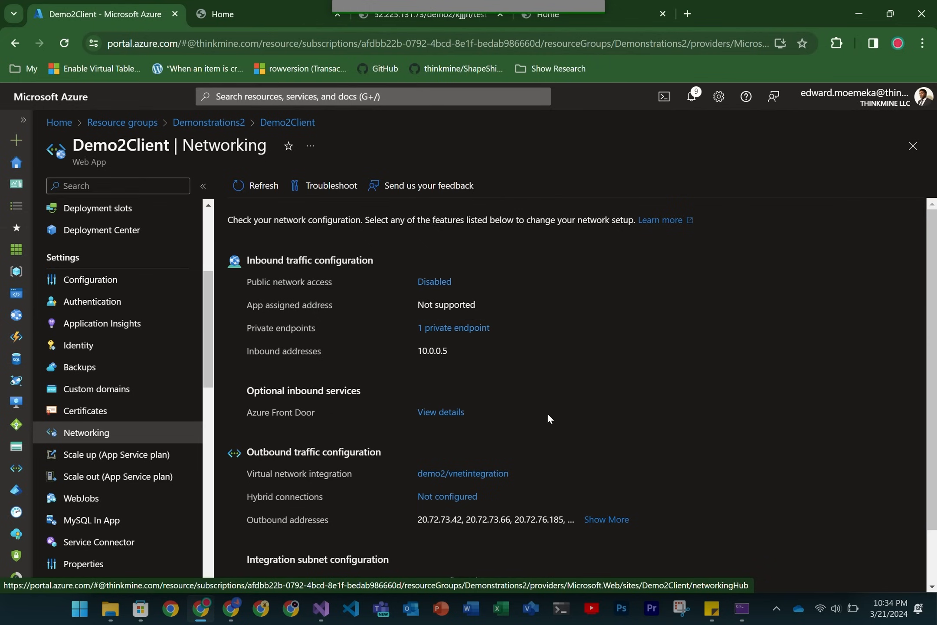
mouse_move(541, 414)
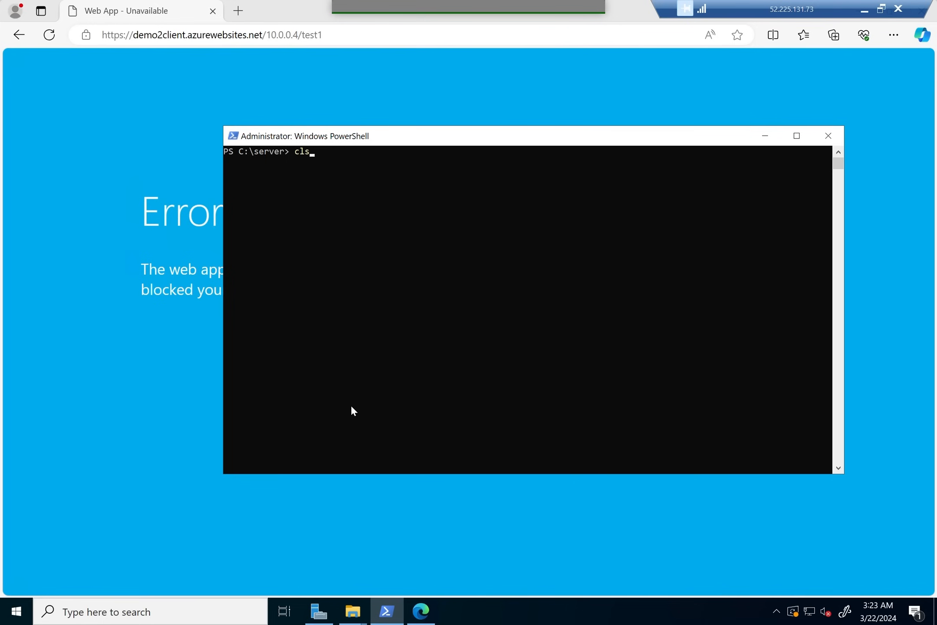
- Run nslookup demo2client.azurewebsites.net in the VM, then open the privatelink.azurewebsites.net DNS zone
type("nslookup demo2client.azurewebsites.net")
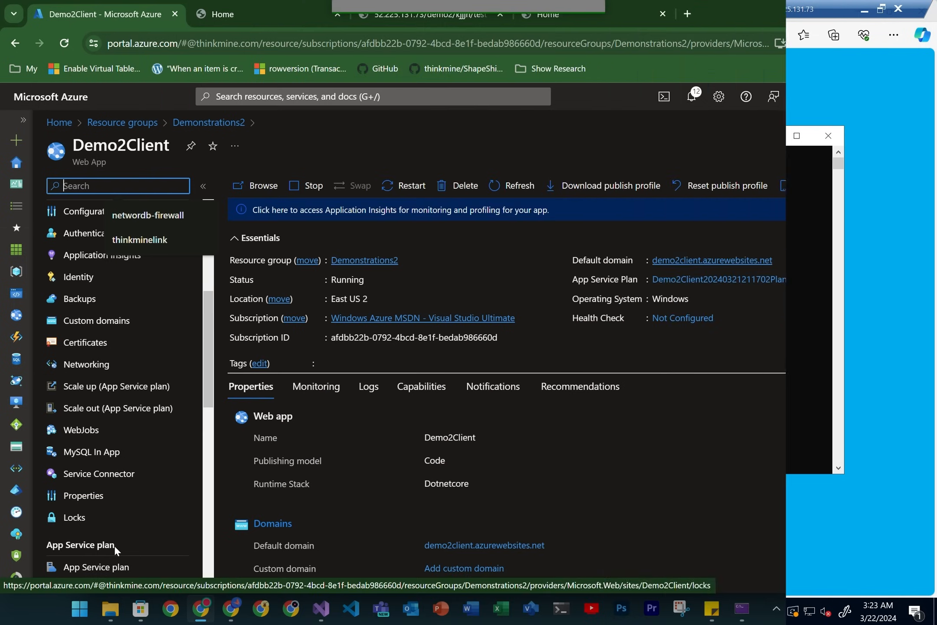
left_click(83, 495)
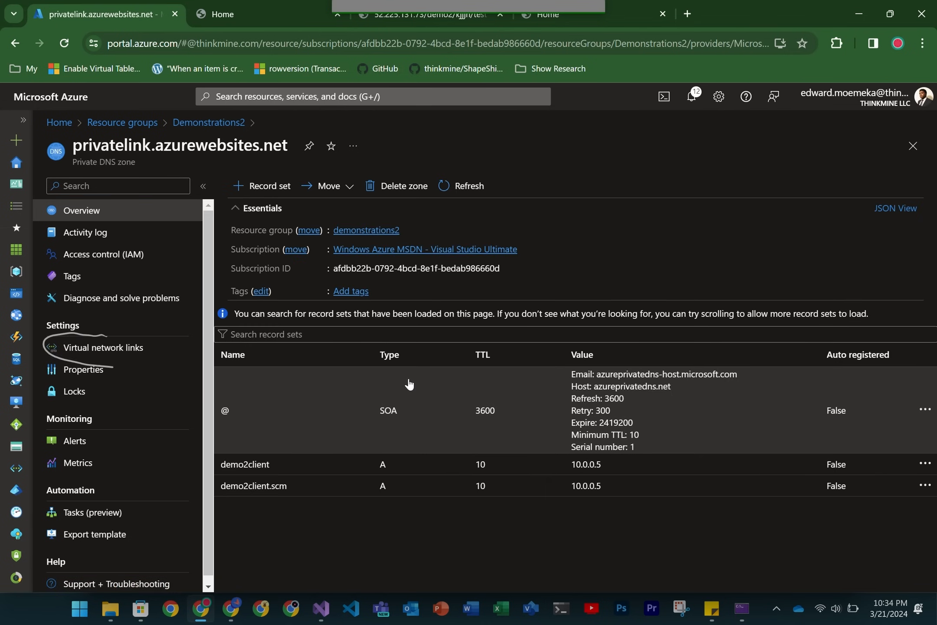
mouse_move(296, 490)
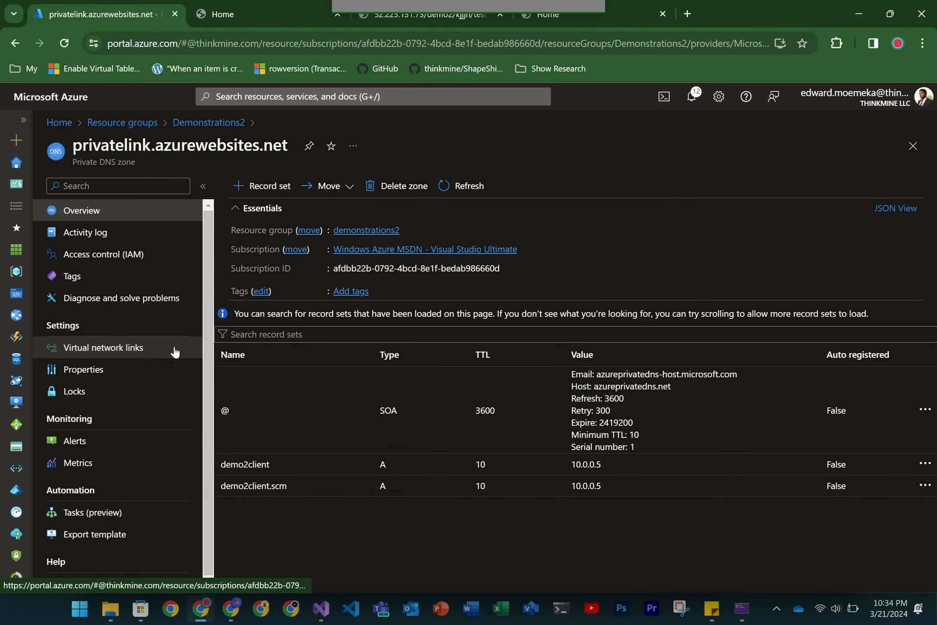
- Begin a new virtual network link on the zone, choosing the demo2 (Demonstrations2) network
left_click(103, 348)
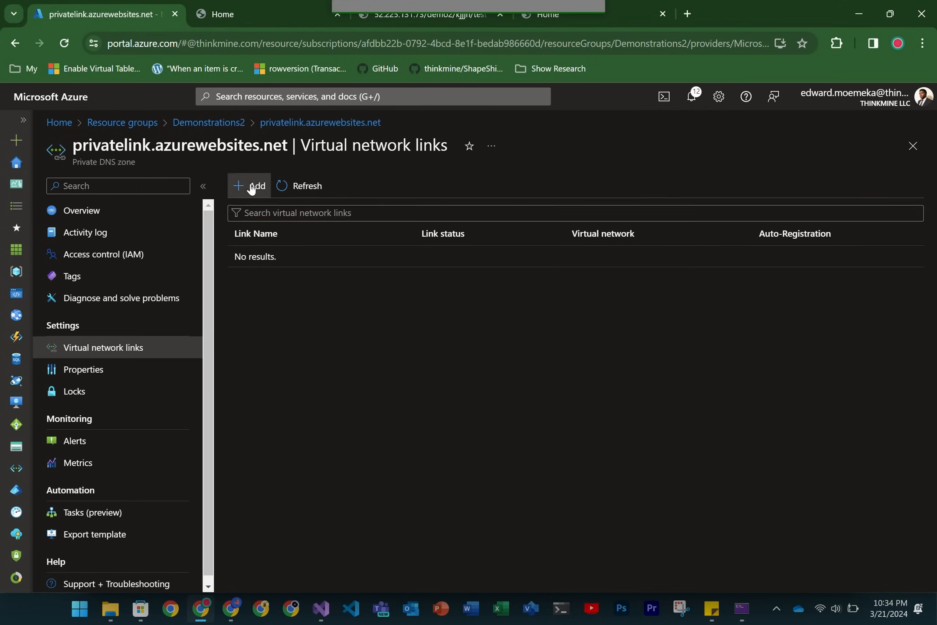
left_click(250, 185)
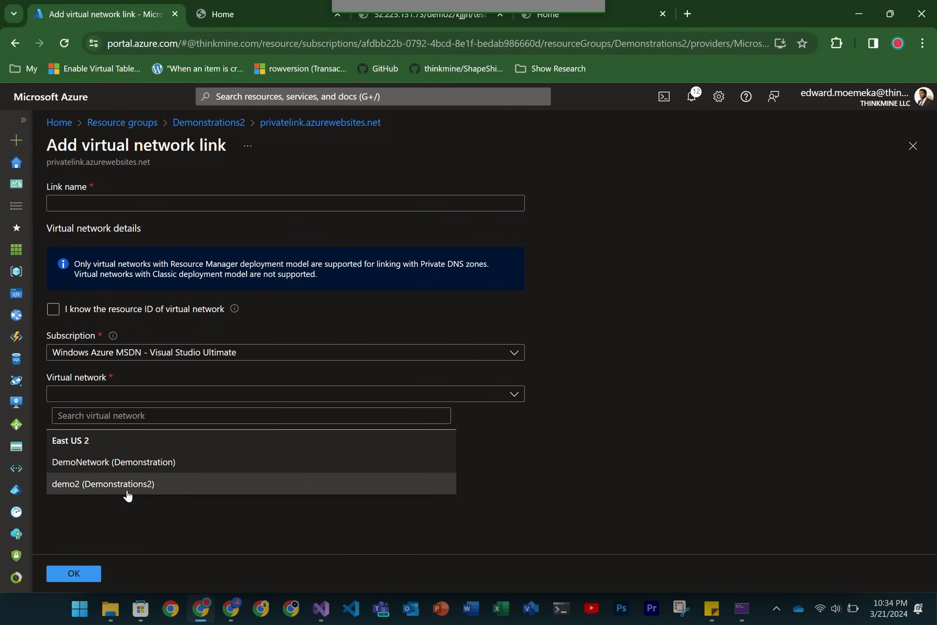
left_click(101, 483)
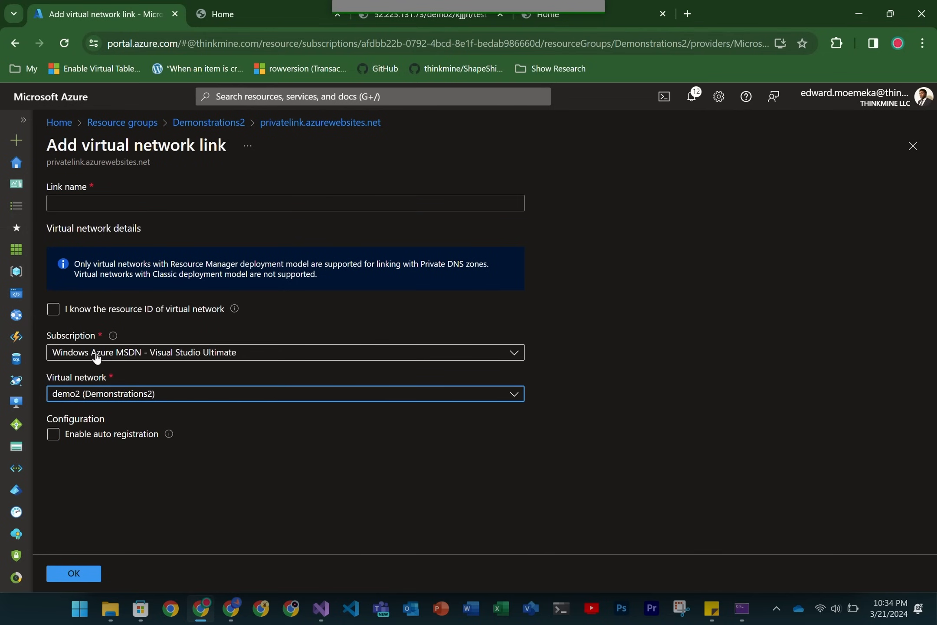
left_click(284, 209)
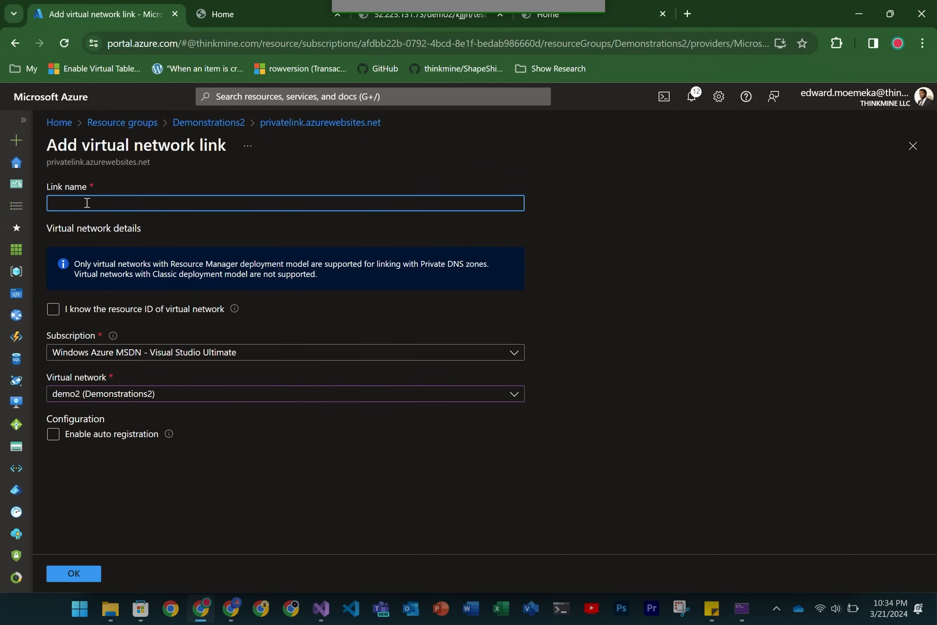
- Name the link demo2link, enable auto registration, and create it
type("demo2link")
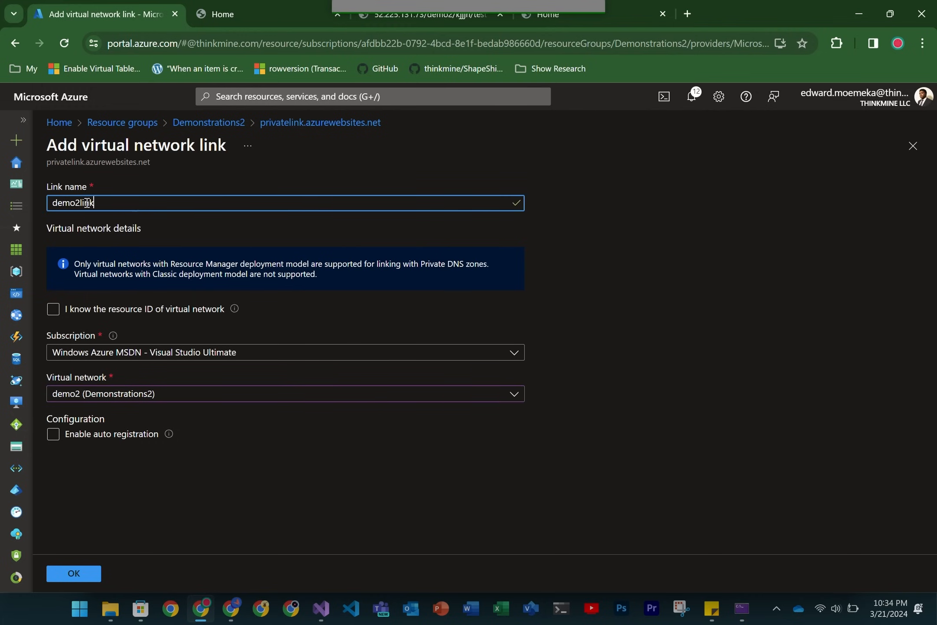
left_click(53, 434)
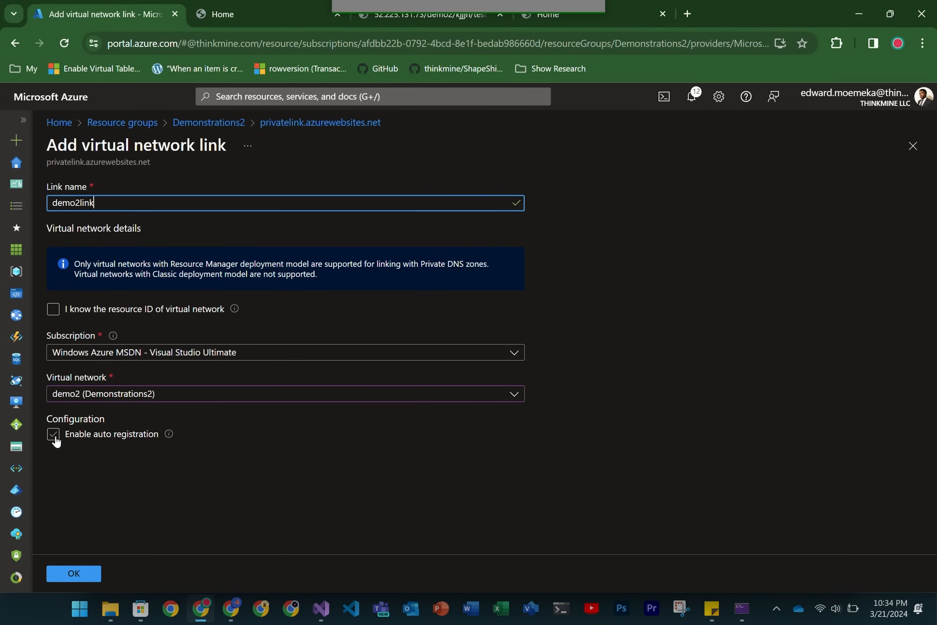
left_click(73, 573)
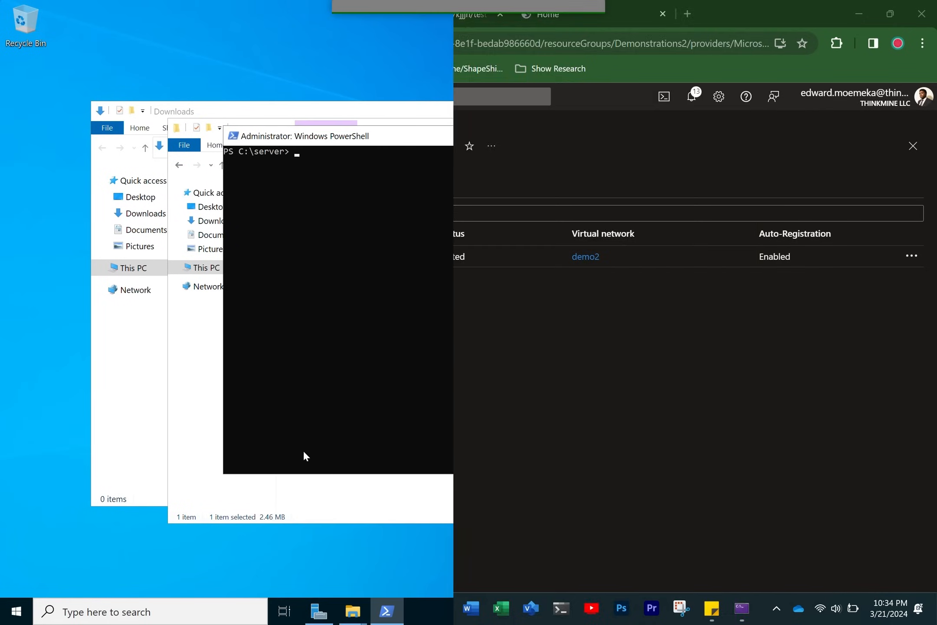
- Run nslookup demo2client.azurewebsites.net again in PowerShell to verify private resolution
type("nslookup demo2client.azurewebsites.net")
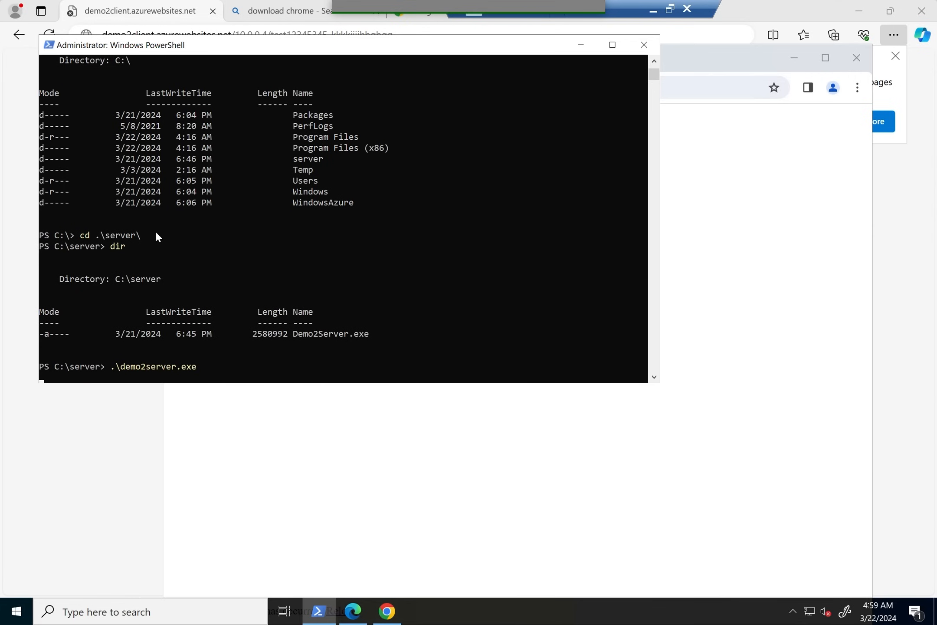
- Start demo2server.exe in the VM and call it from the Demo2Client page
key("Enter")
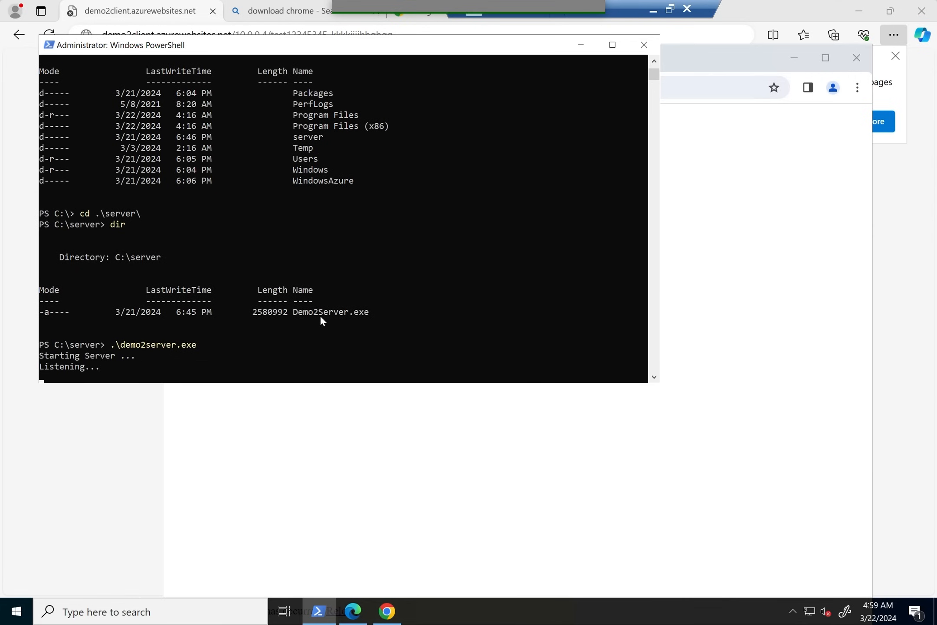
left_click(387, 611)
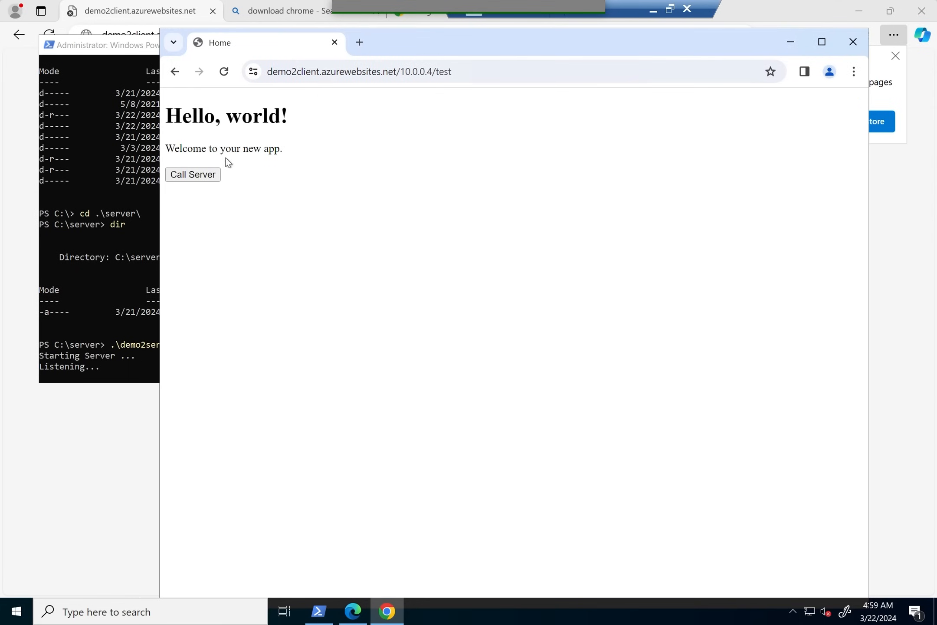
left_click(193, 174)
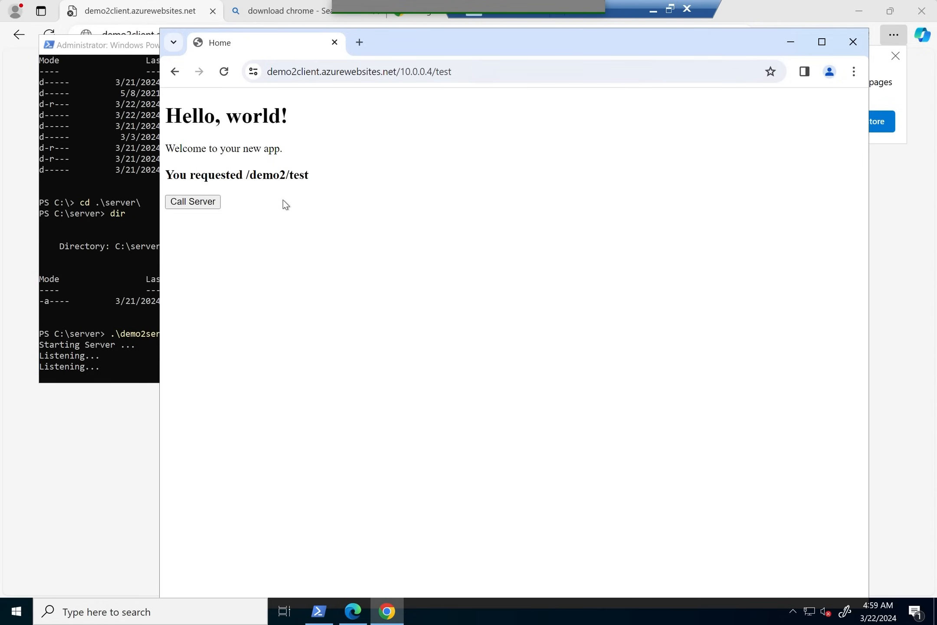
- Load the test678 page and call the server to get "You requested /demo2/test678"
left_click(514, 72)
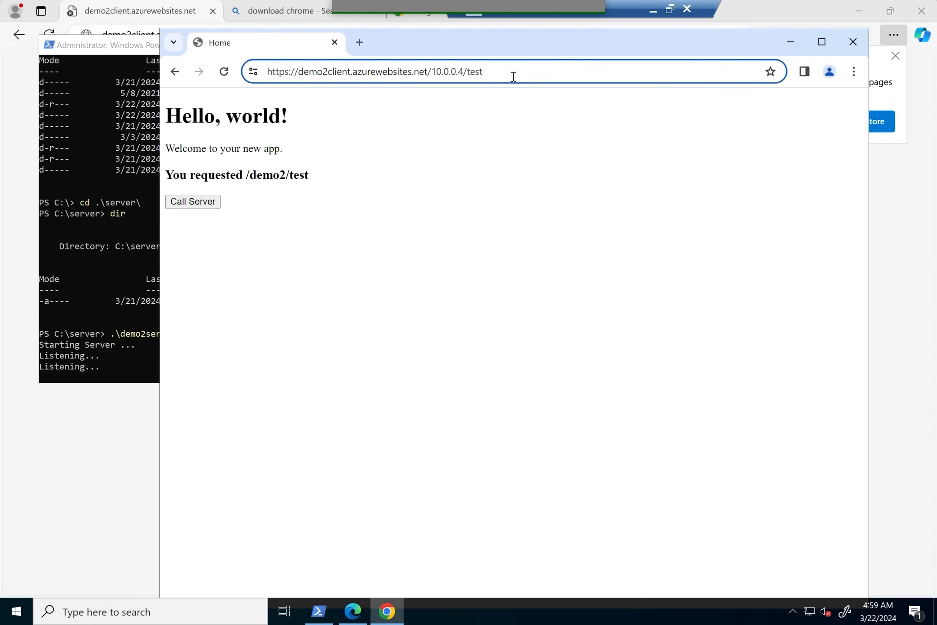
left_click(513, 72)
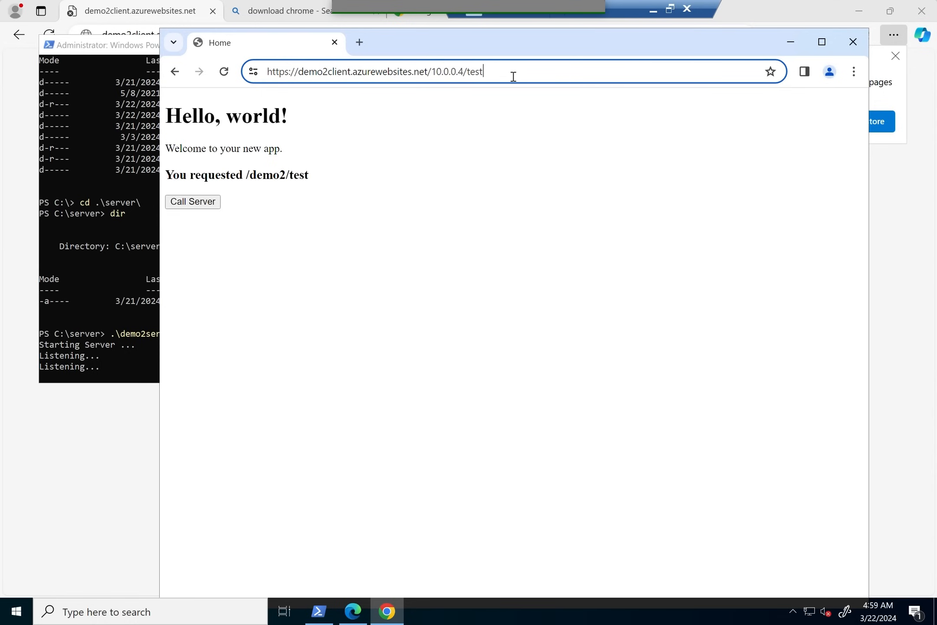
type("678")
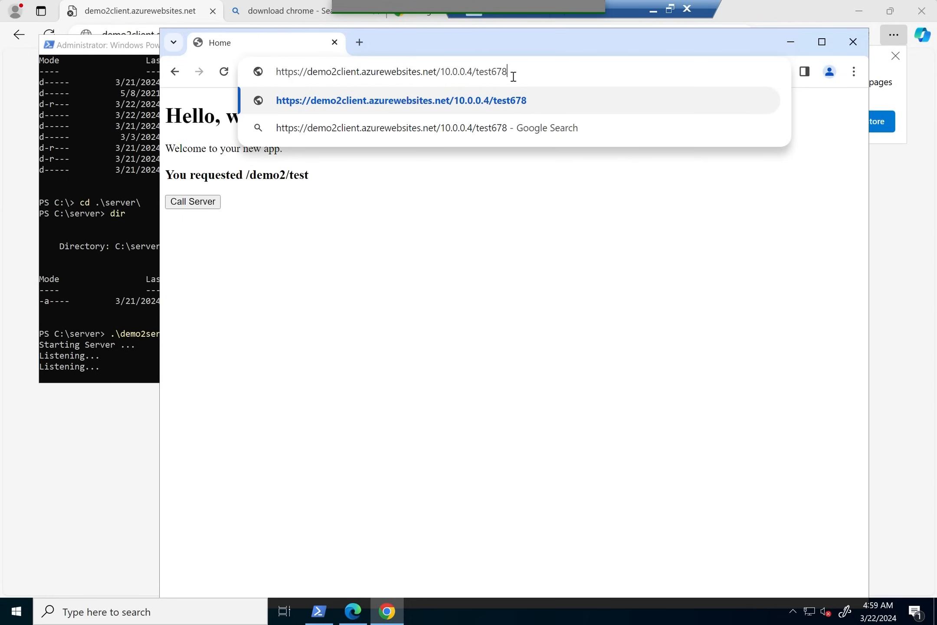
key("Enter")
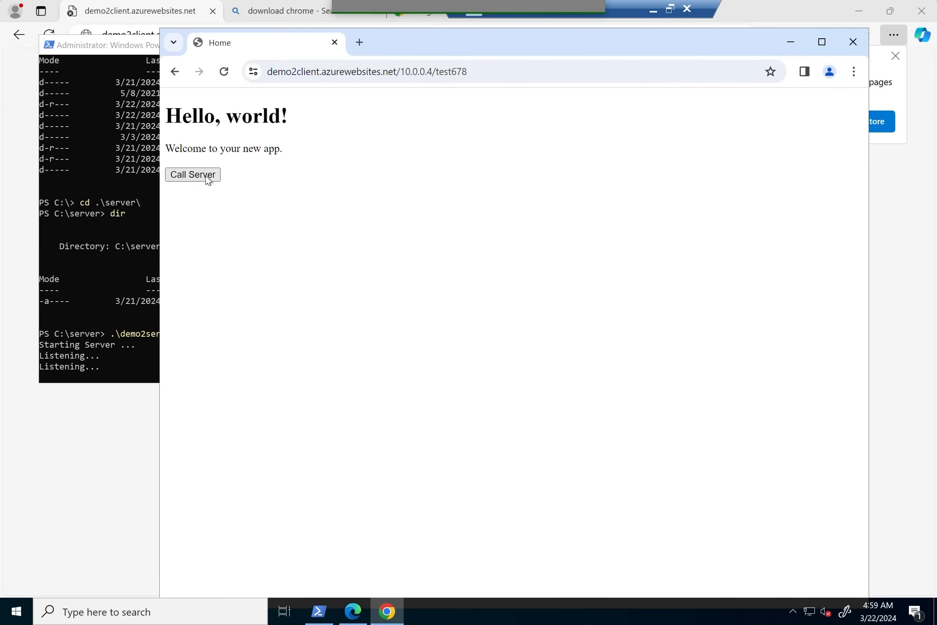
left_click(193, 175)
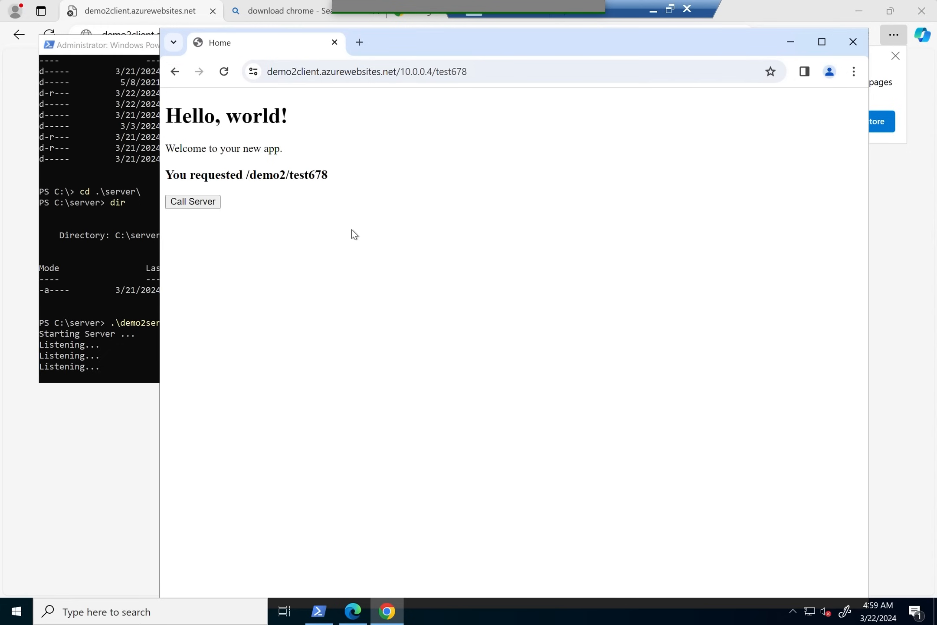
mouse_move(360, 122)
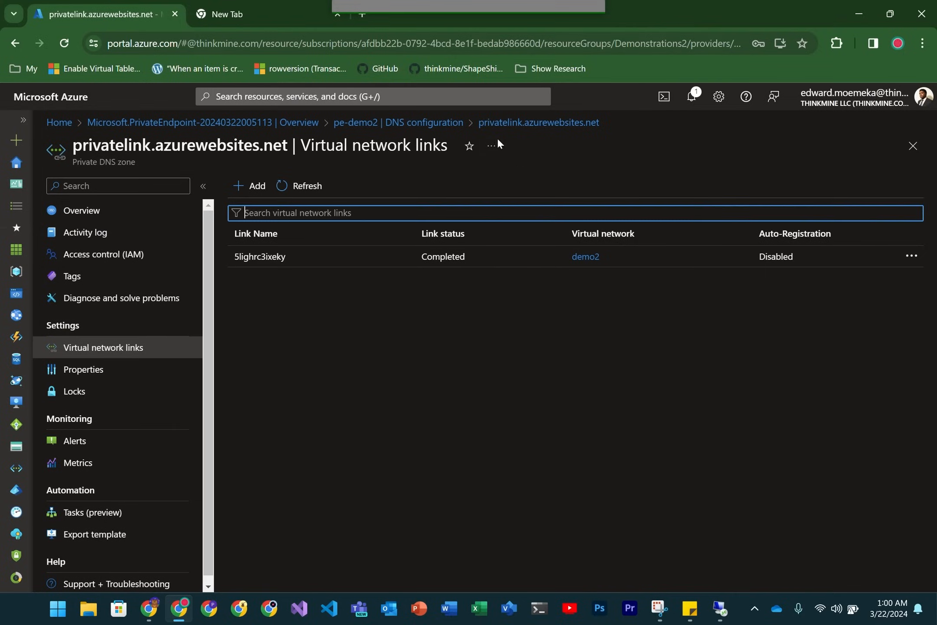
- Browse to demo2client.azurewebsites.net/10.0.0.4/test678 outside the VM and get Error 403 - Forbidden
left_click(232, 15)
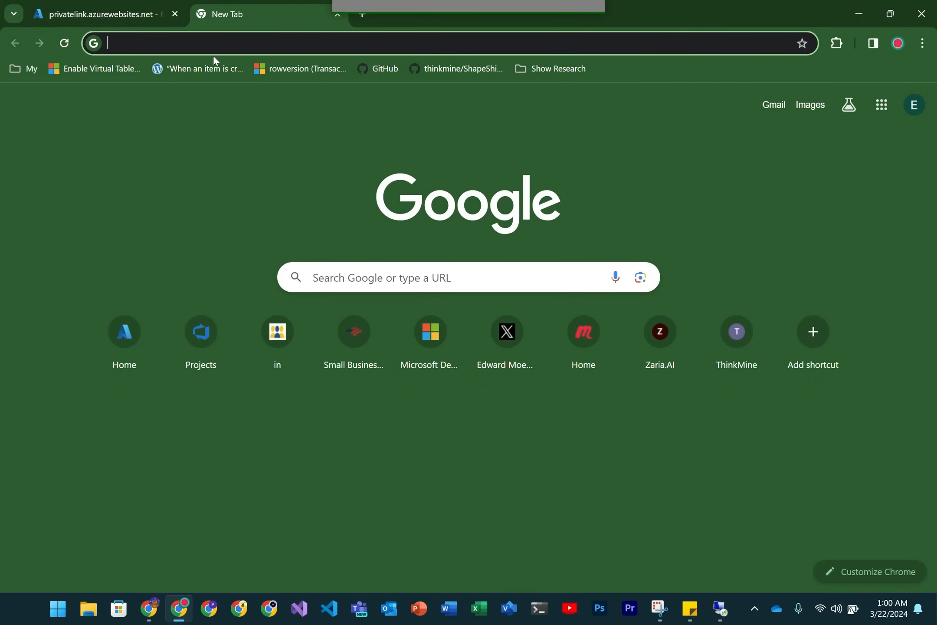
type("demo2client.azurewebsites.net/10.0.0.4/test678")
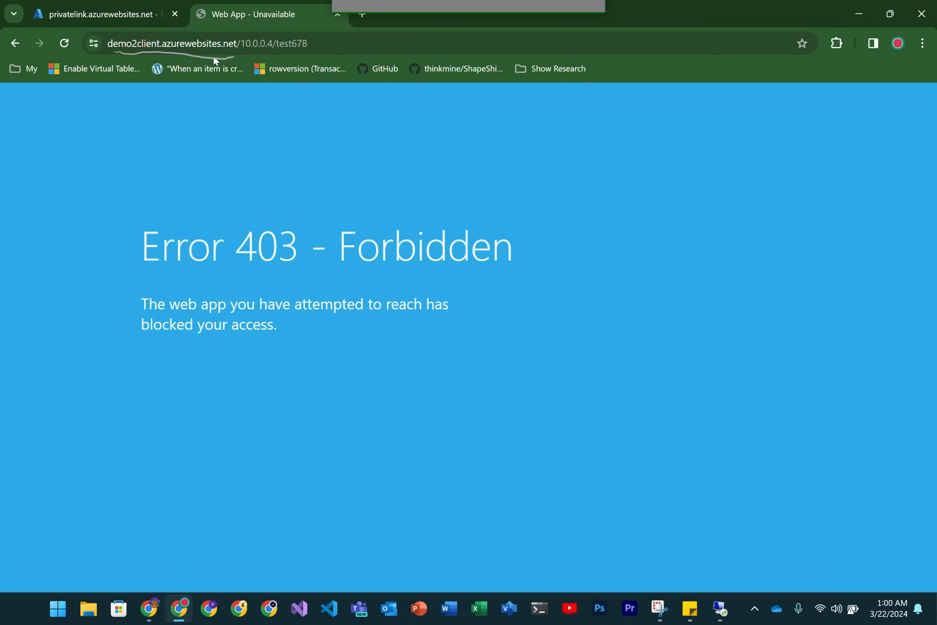
mouse_move(215, 59)
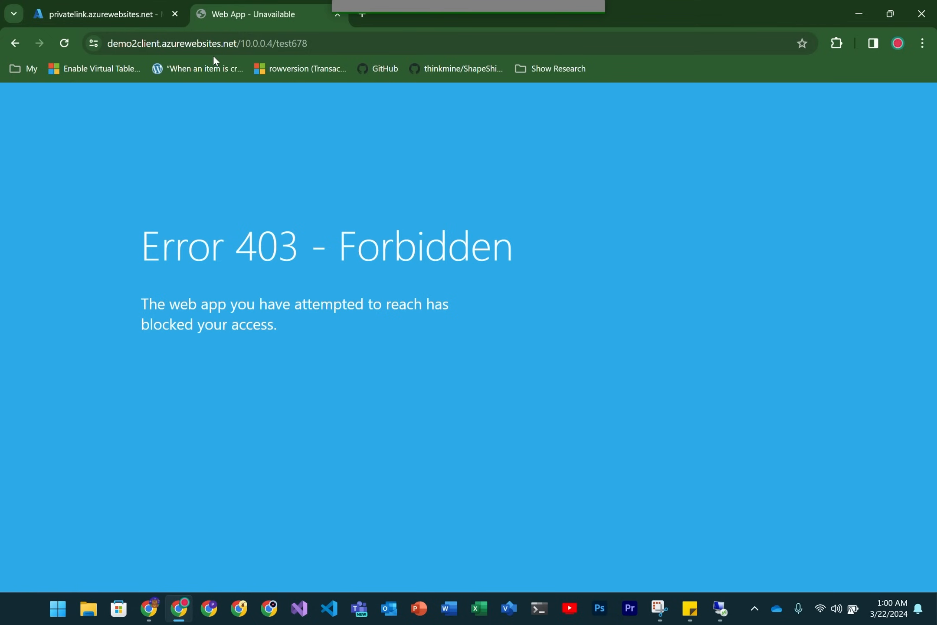
mouse_move(745, 621)
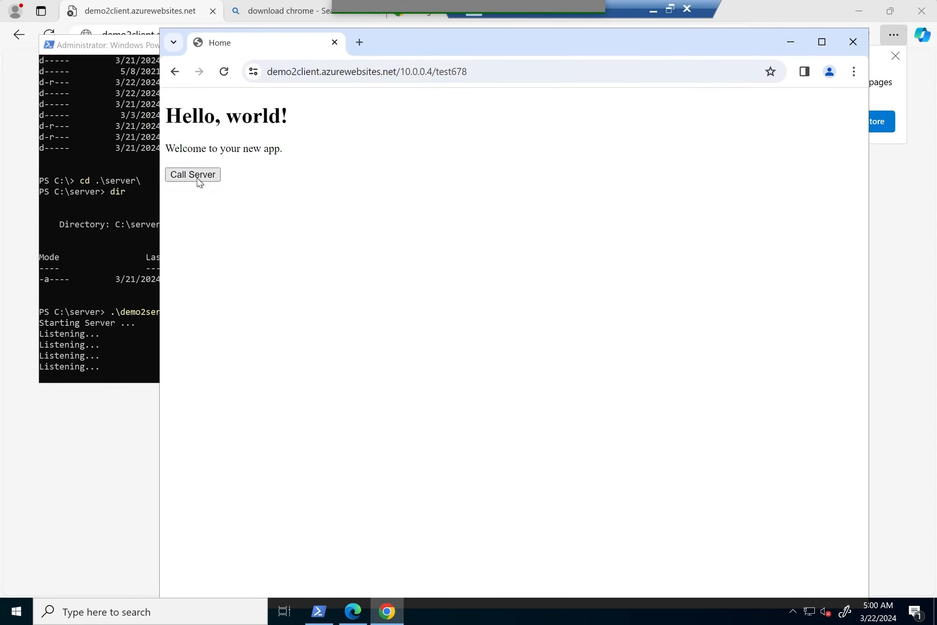
- Call the server from the VM's test678 page and receive "You requested /demo2/test678"
left_click(193, 175)
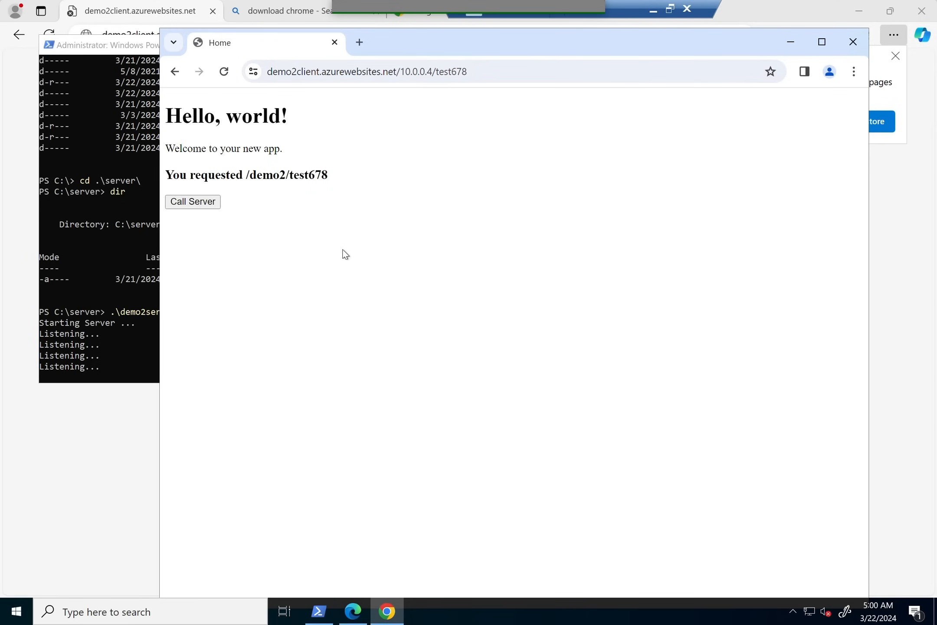